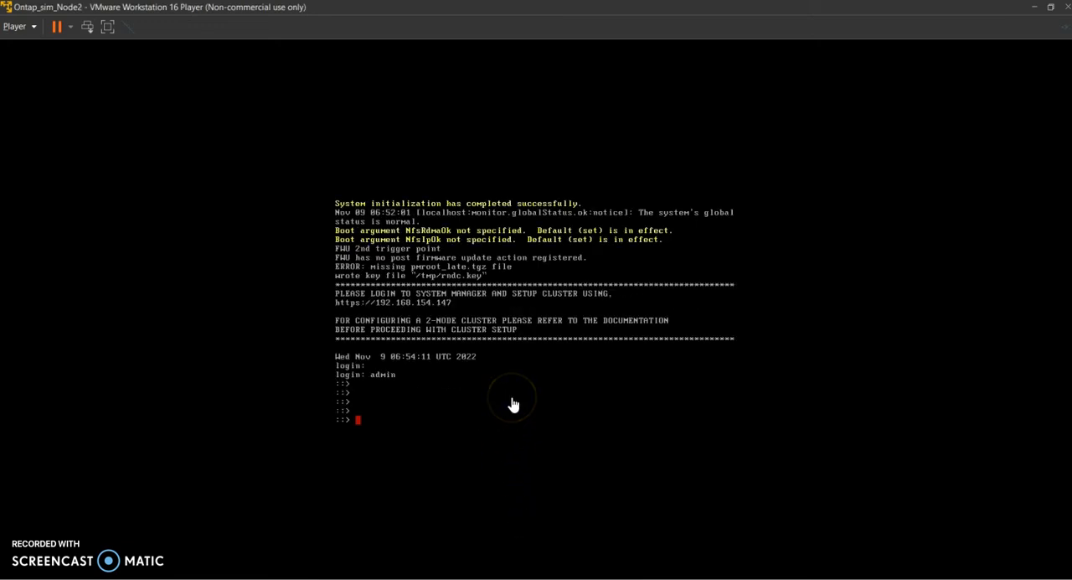
pyautogui.moveTo(513, 405)
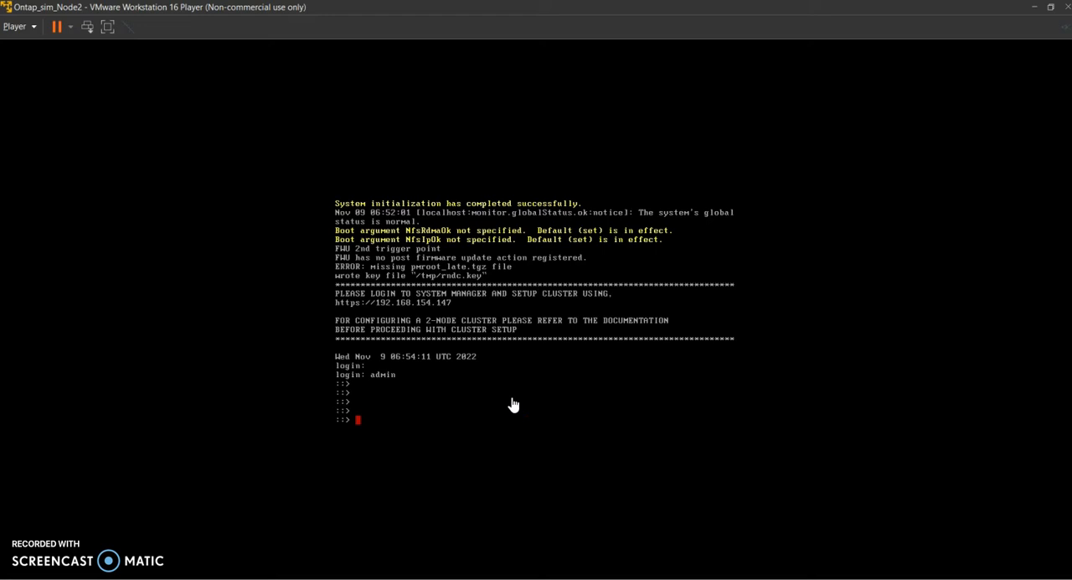
pyautogui.moveTo(450, 421)
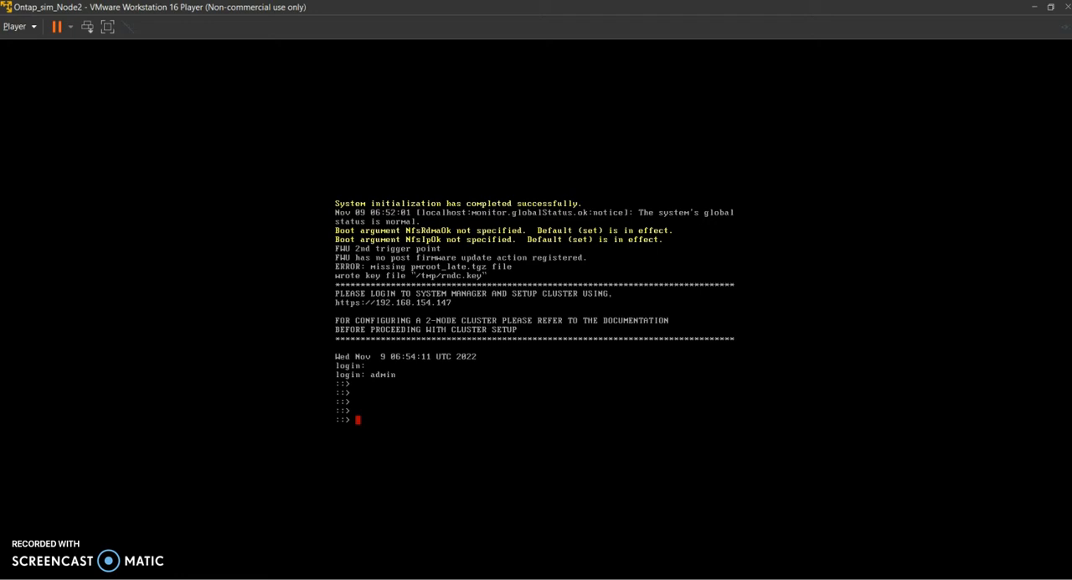
# Run 'node show' on node 2, listing a single localhost SIMBOX node
pyautogui.write('node show')
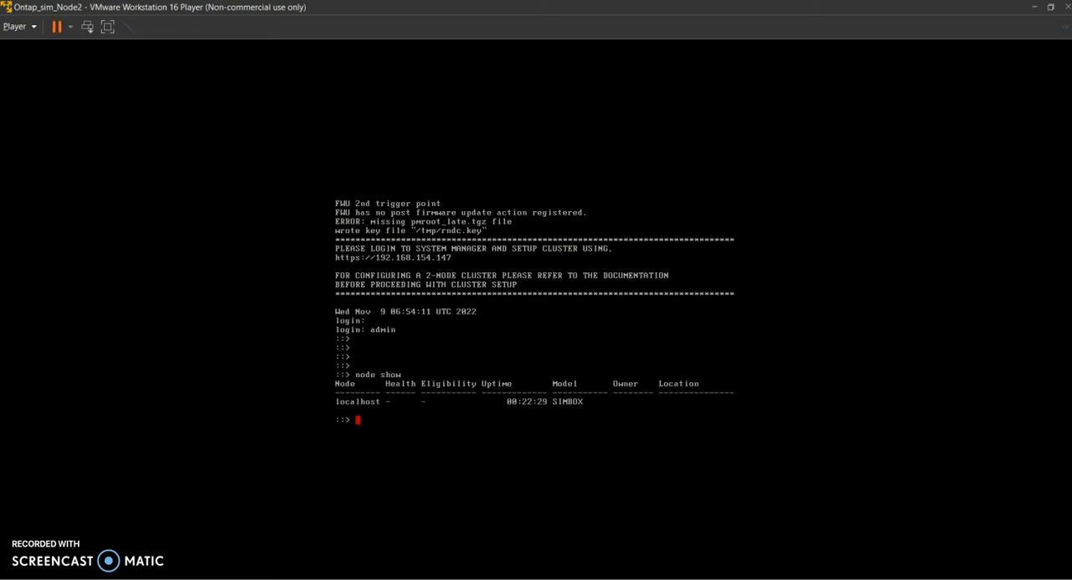
# Run 'version' and 'port show', showing NetApp Release 9.11.1 and four up ports
pyautogui.write('version')
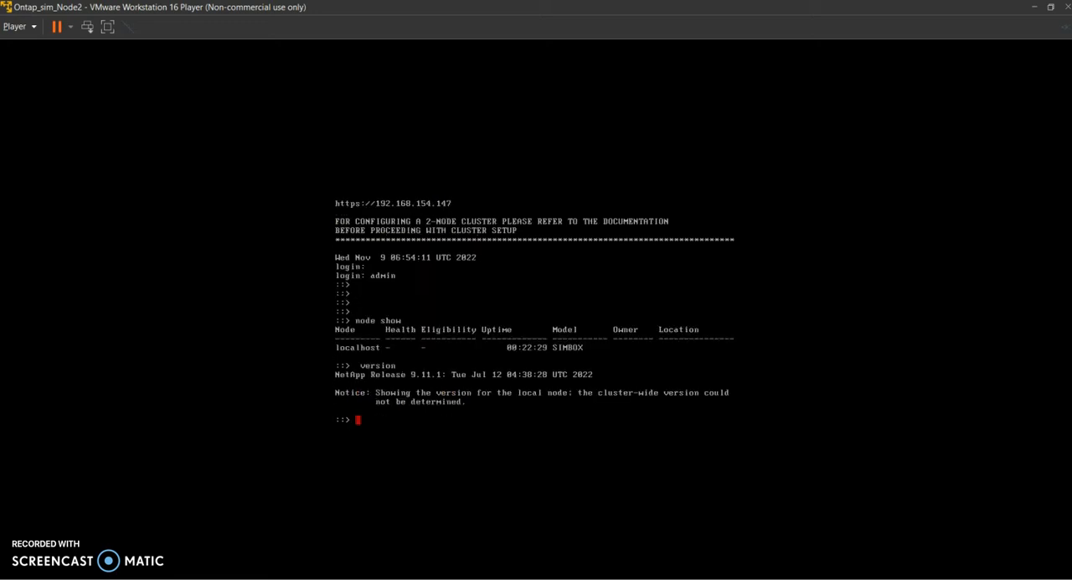
pyautogui.write('port show')
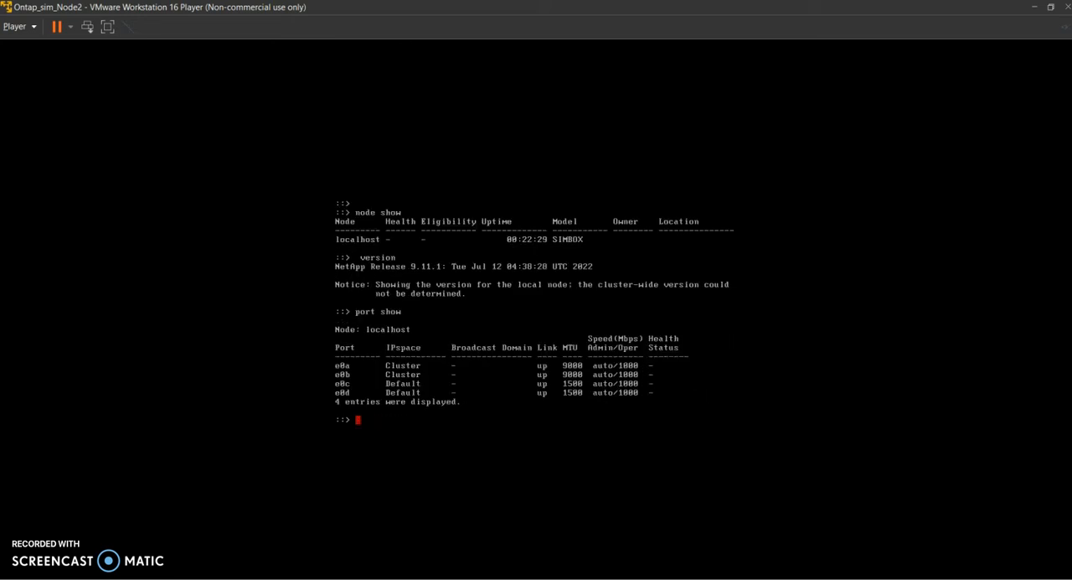
pyautogui.moveTo(459, 295)
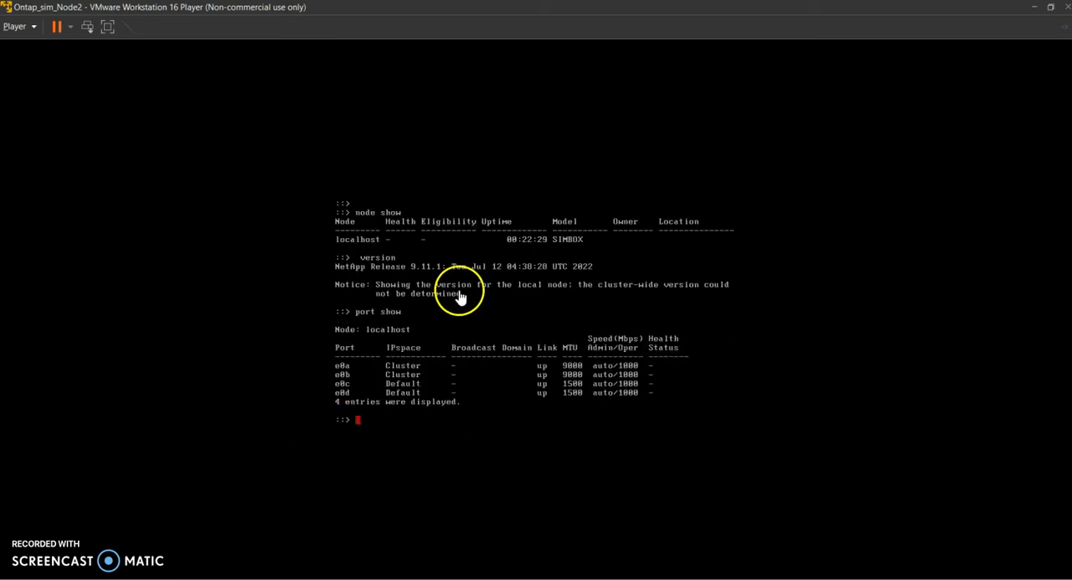
pyautogui.moveTo(317, 402)
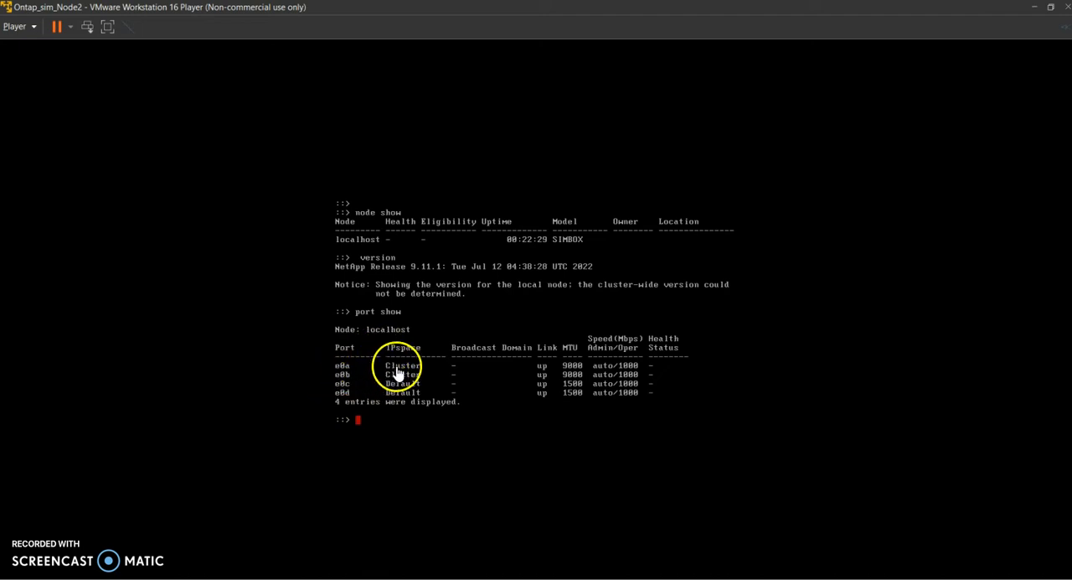
pyautogui.moveTo(352, 375)
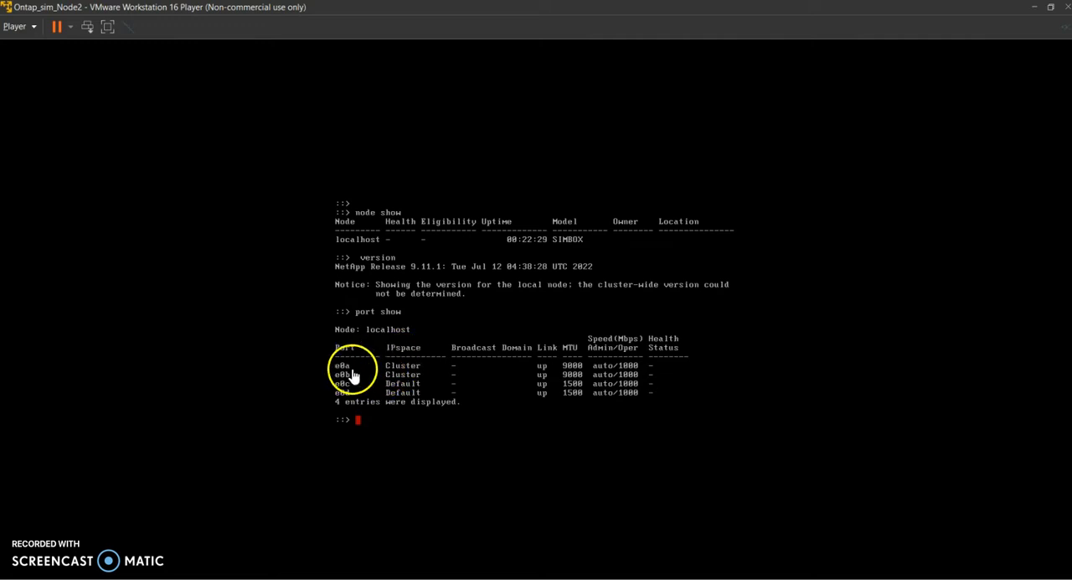
pyautogui.moveTo(405, 367)
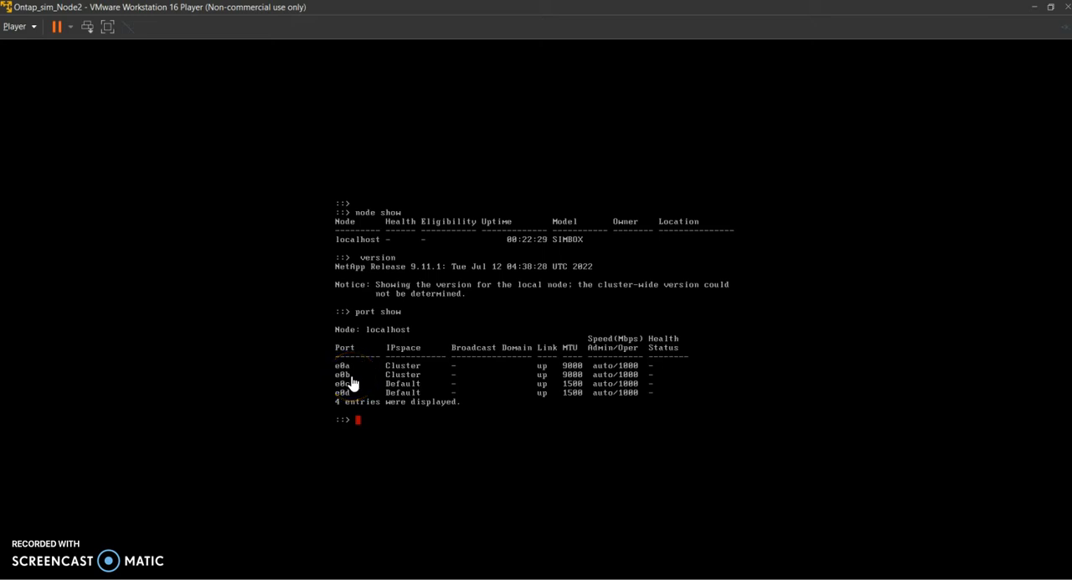
pyautogui.moveTo(410, 410)
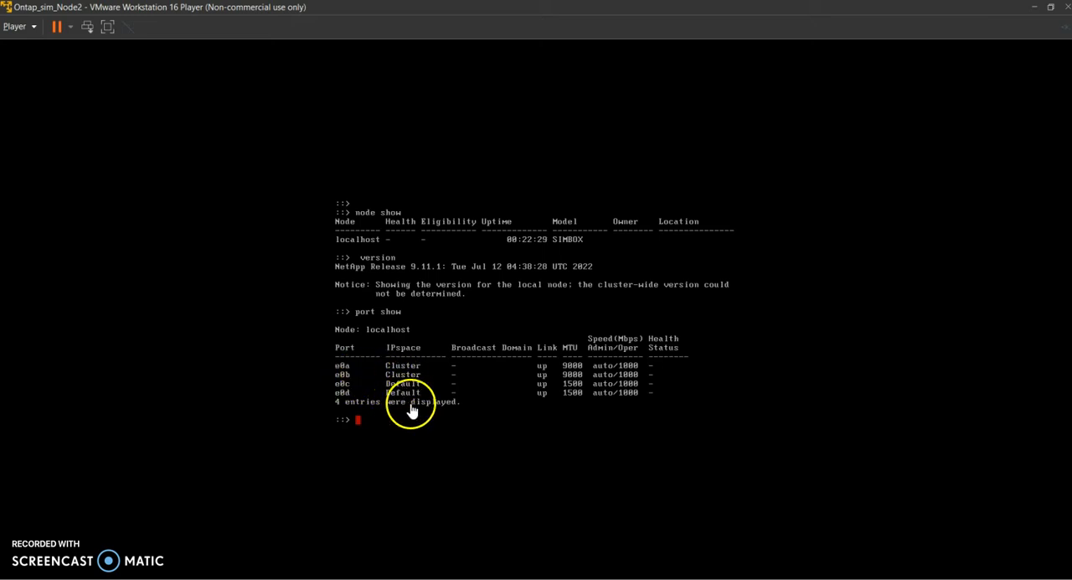
pyautogui.moveTo(439, 422)
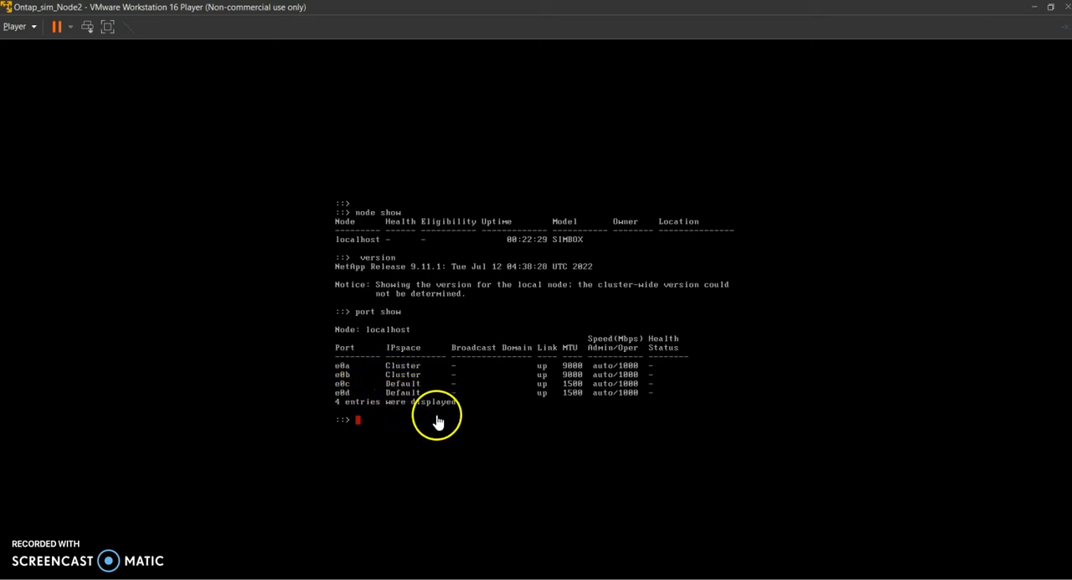
pyautogui.moveTo(384, 411)
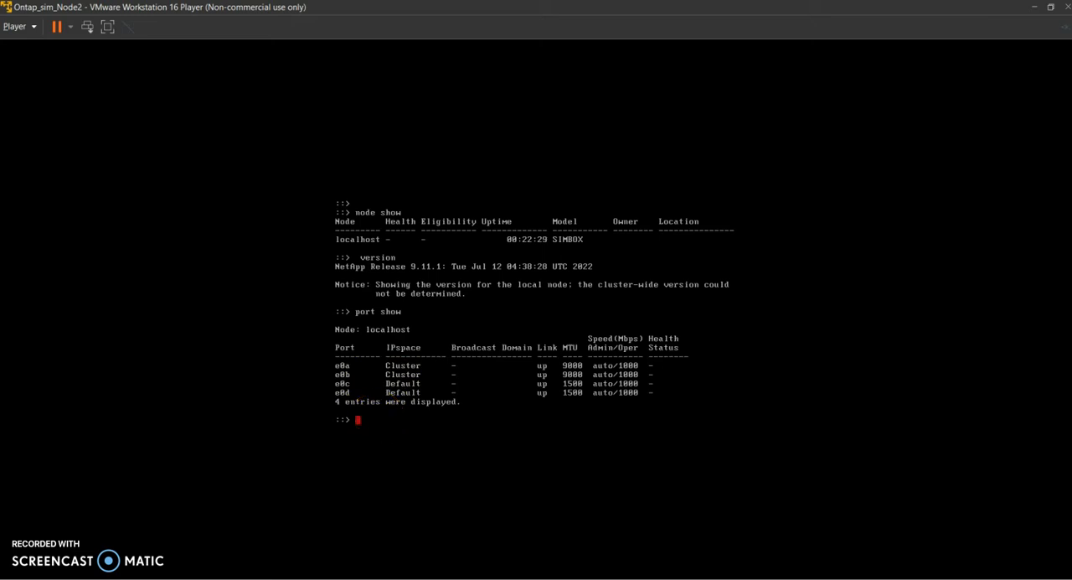
# Start 'cluster setup', answer yes, and choose port e0c for node management
pyautogui.write('cluster s')
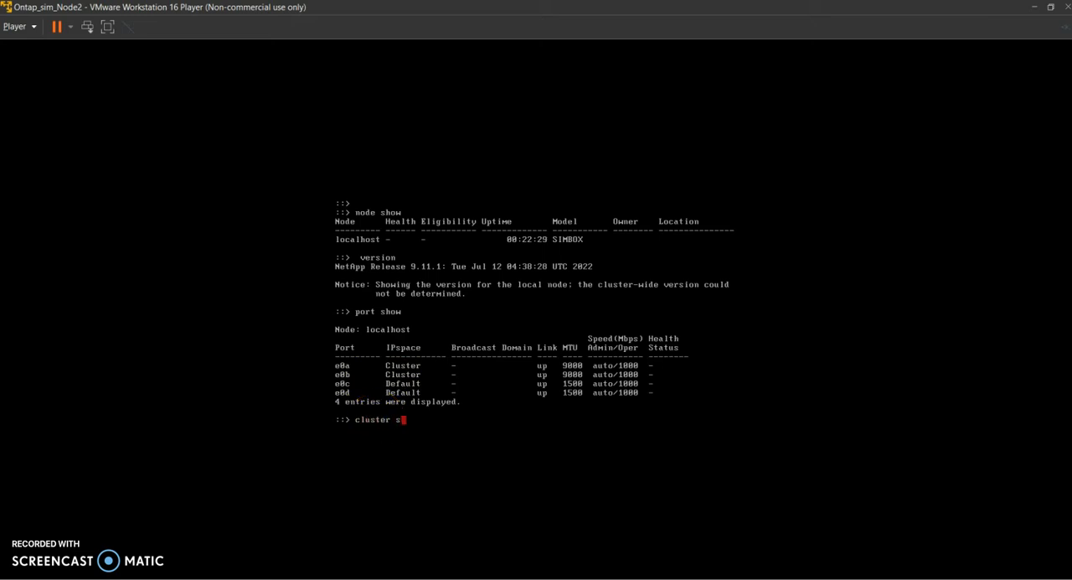
pyautogui.write('etup')
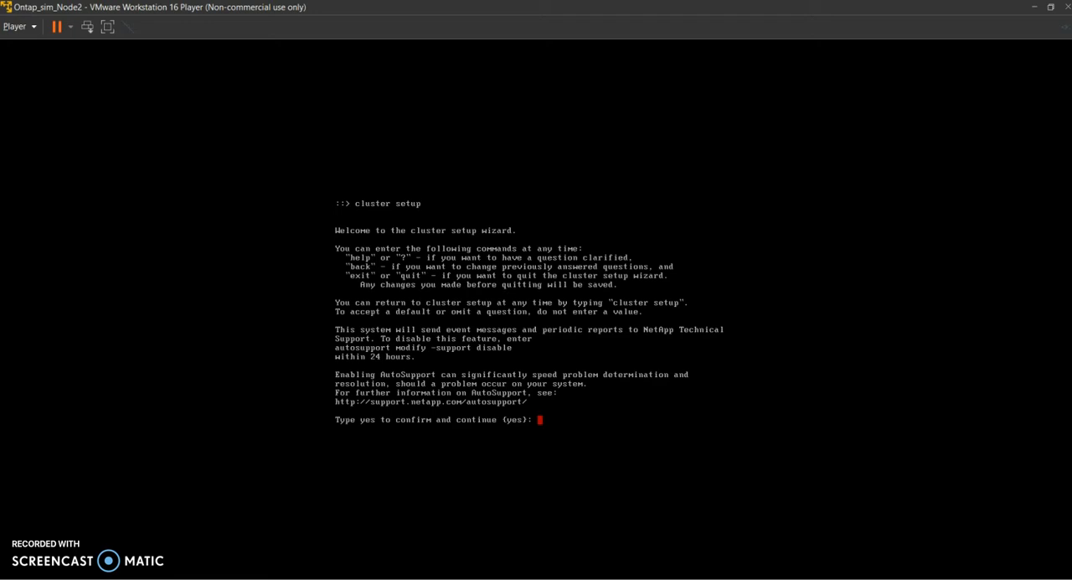
pyautogui.write('yes')
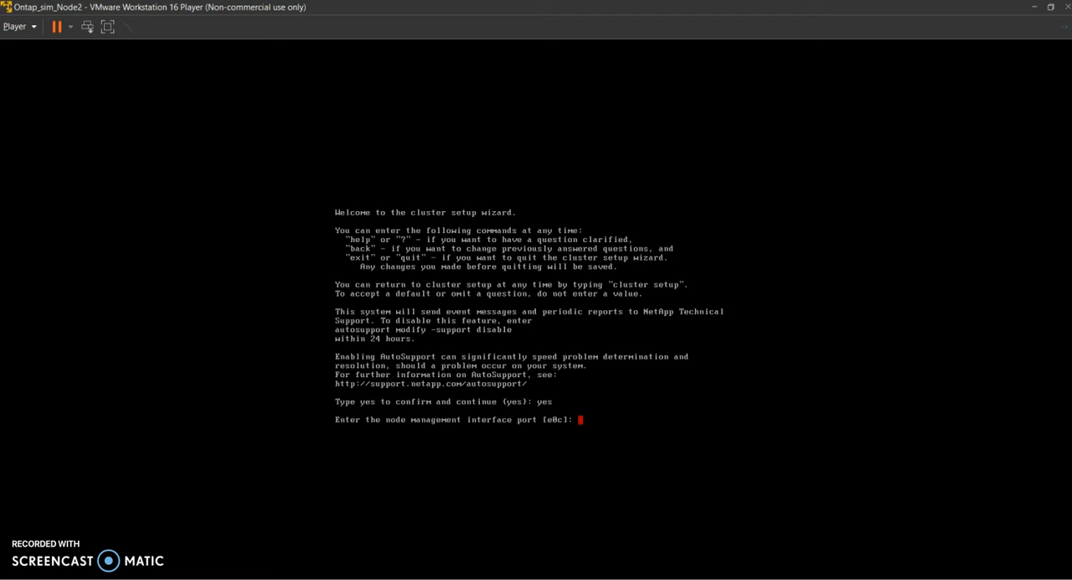
pyautogui.write('e0c')
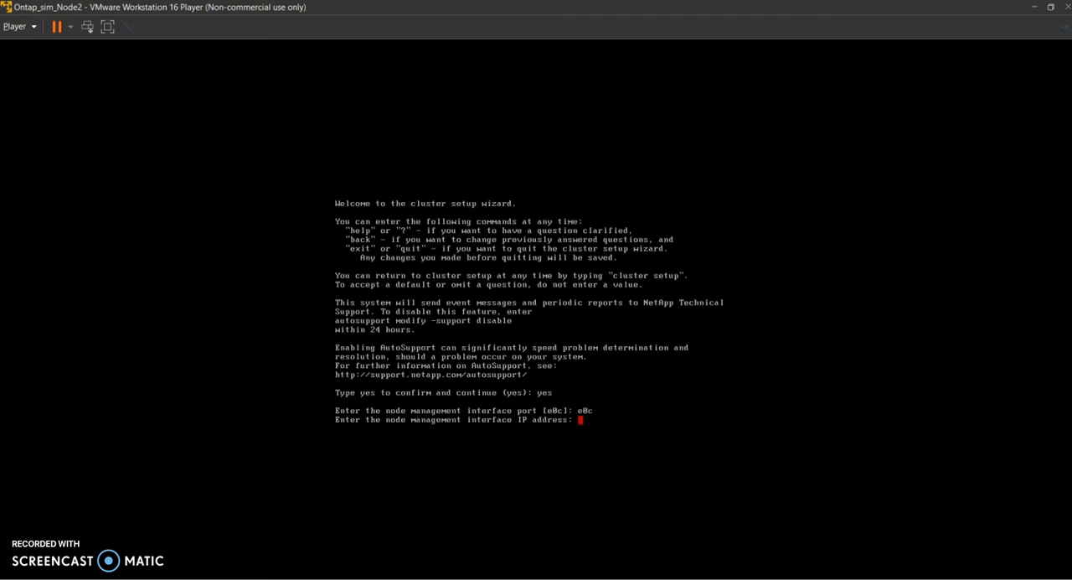
# Give e0c IP 192.168.154.102, netmask 255.255.255.0 and gateway 192.168.154.1
pyautogui.write('192.')
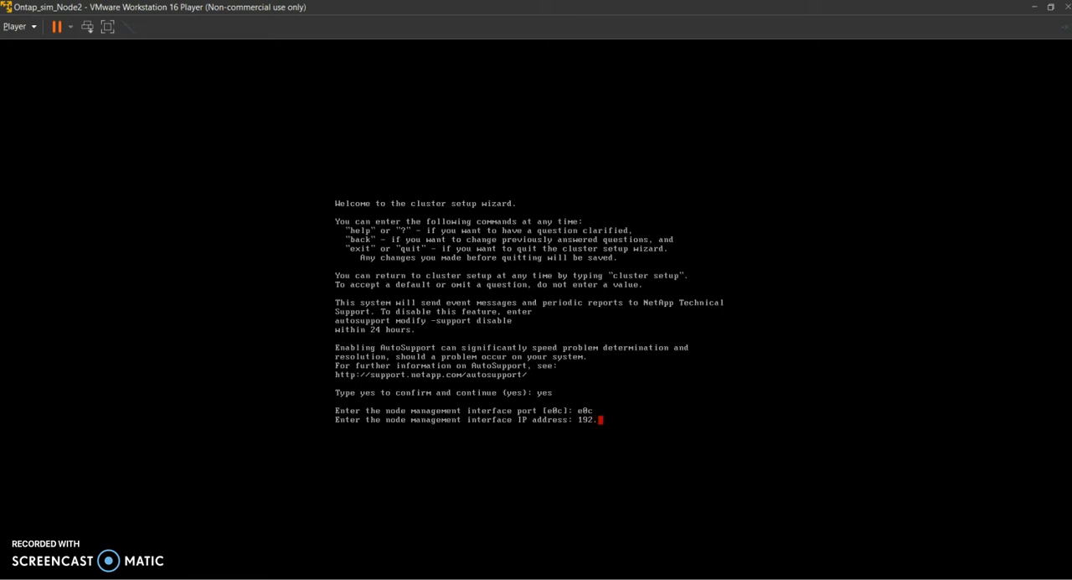
pyautogui.write('168.15')
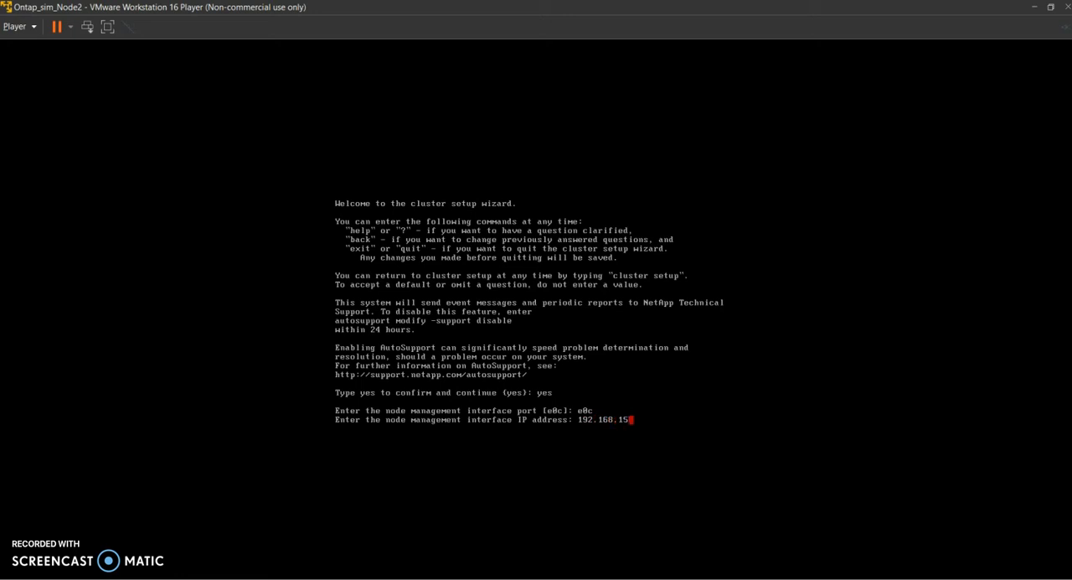
pyautogui.write('4.10')
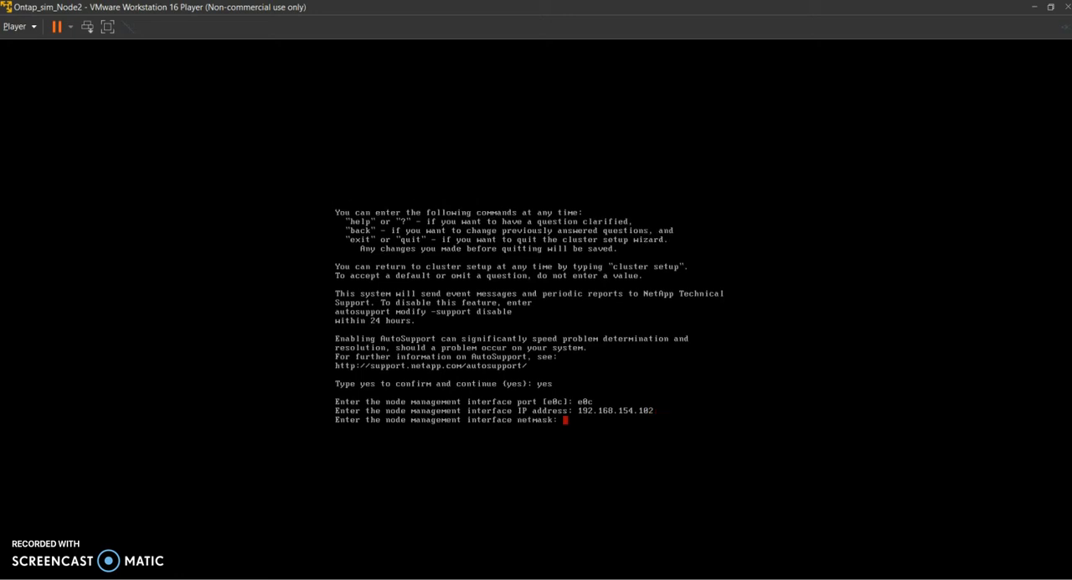
pyautogui.write('255')
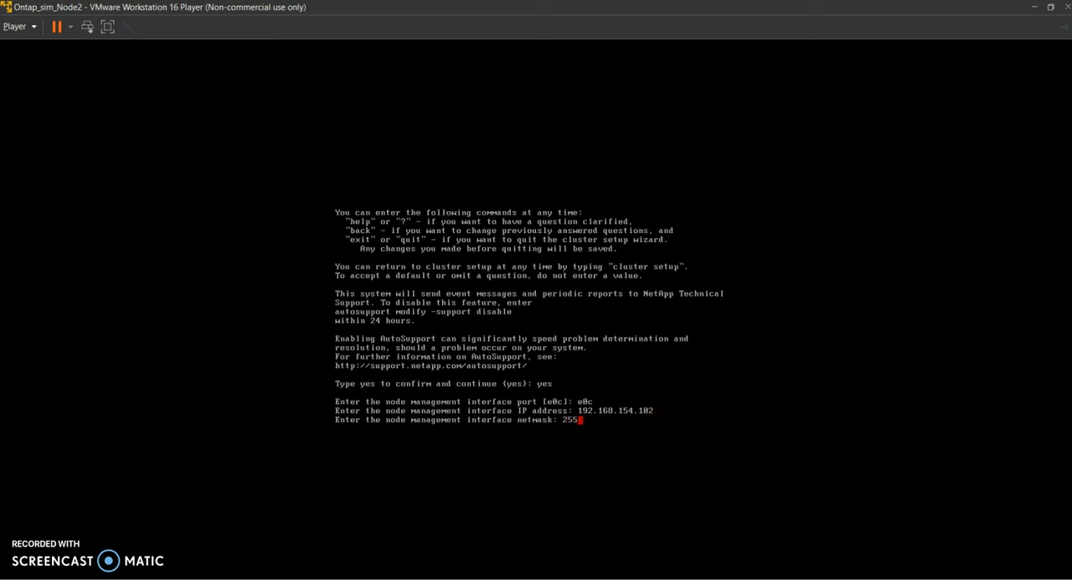
pyautogui.write('.255.255.0')
pyautogui.write('192.16')
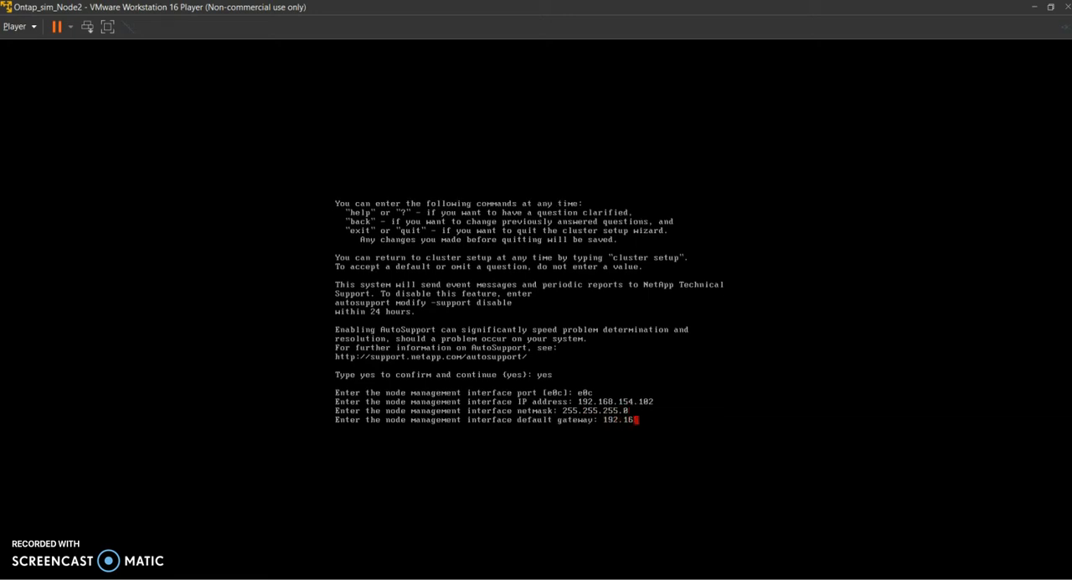
pyautogui.write('8.154.1')
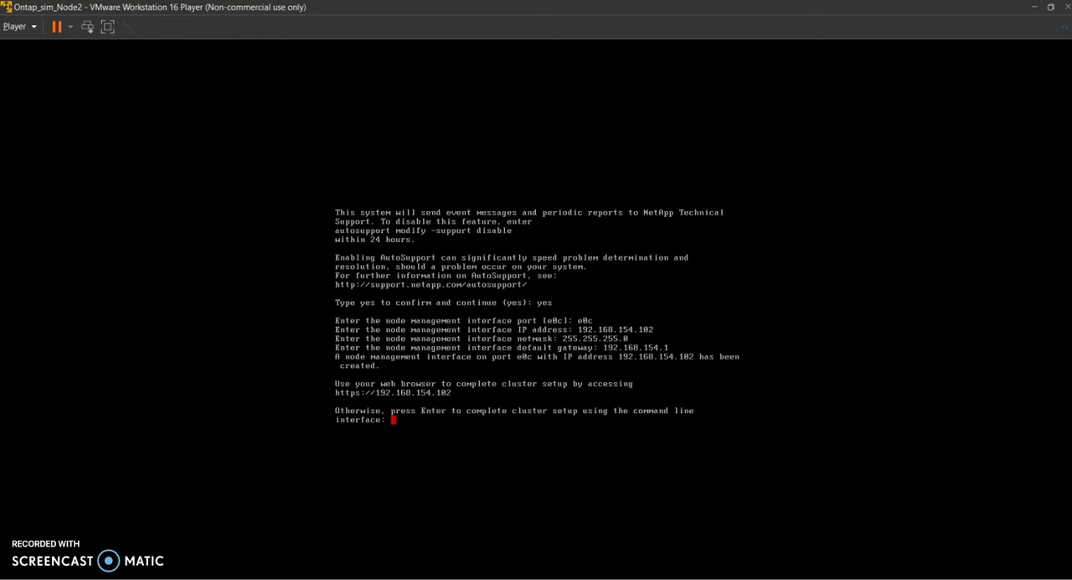
pyautogui.moveTo(444, 394)
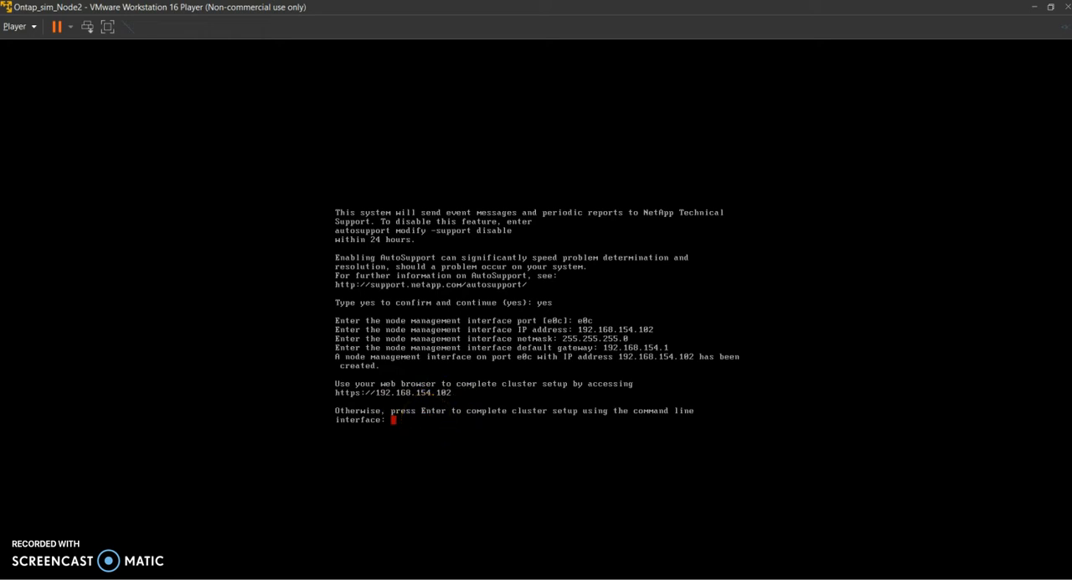
# Choose to join an existing cluster and accept the found e0a/e0b cluster interface configuration
pyautogui.press('enter')
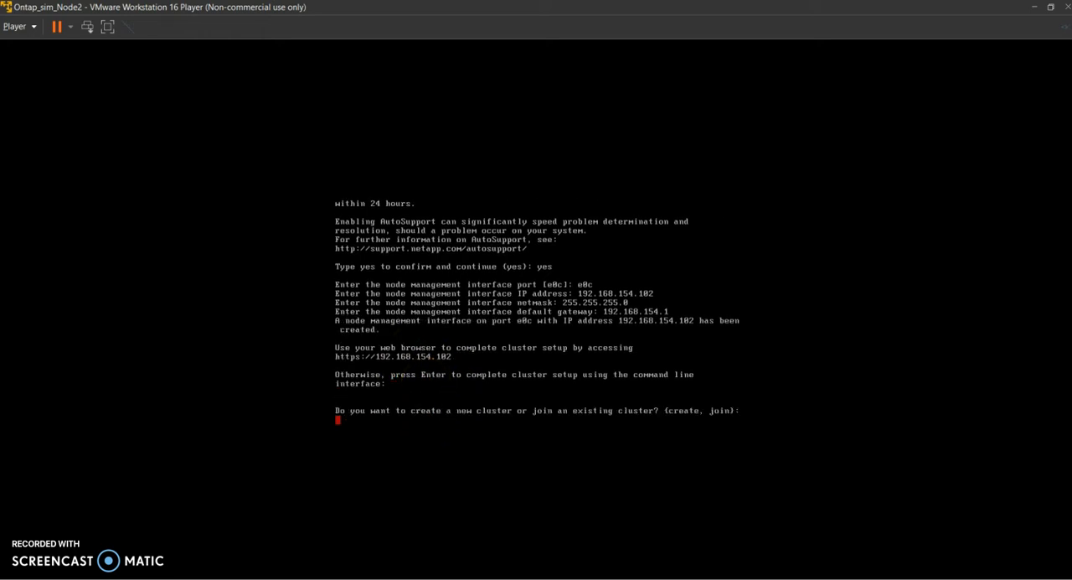
pyautogui.write('join')
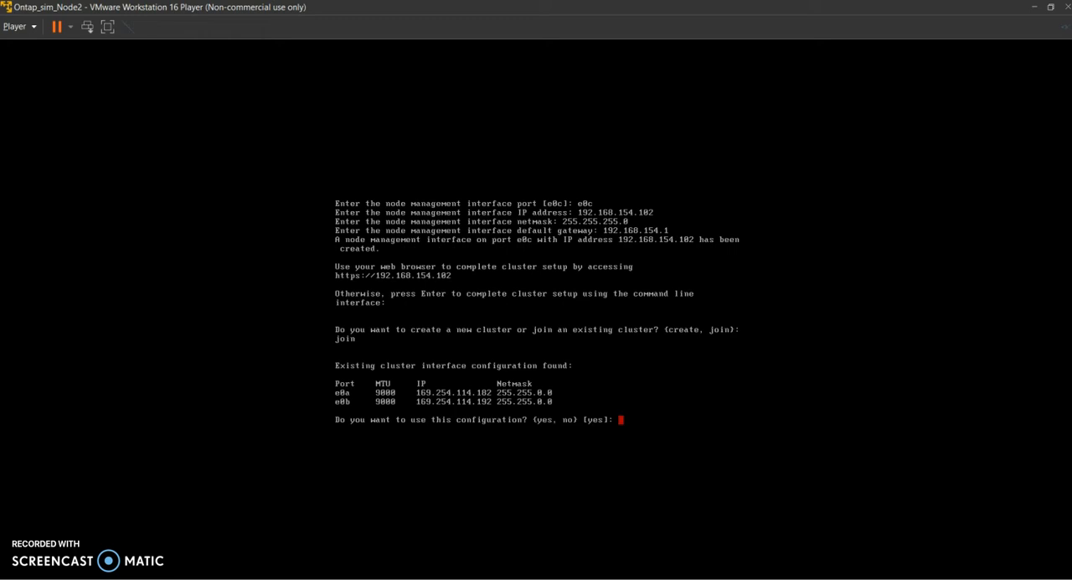
pyautogui.write('yes')
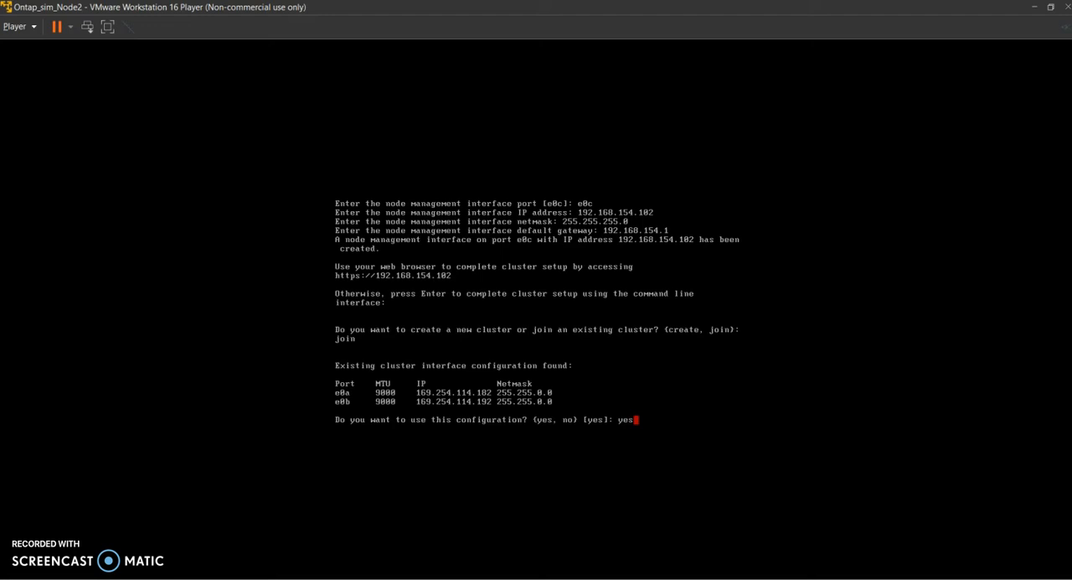
pyautogui.press('enter')
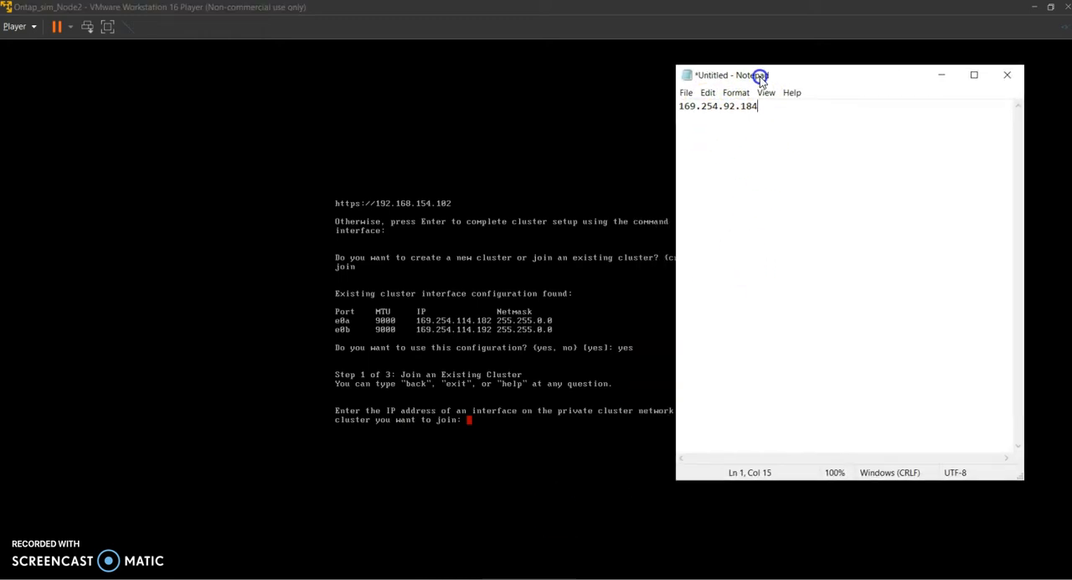
pyautogui.moveTo(459, 335)
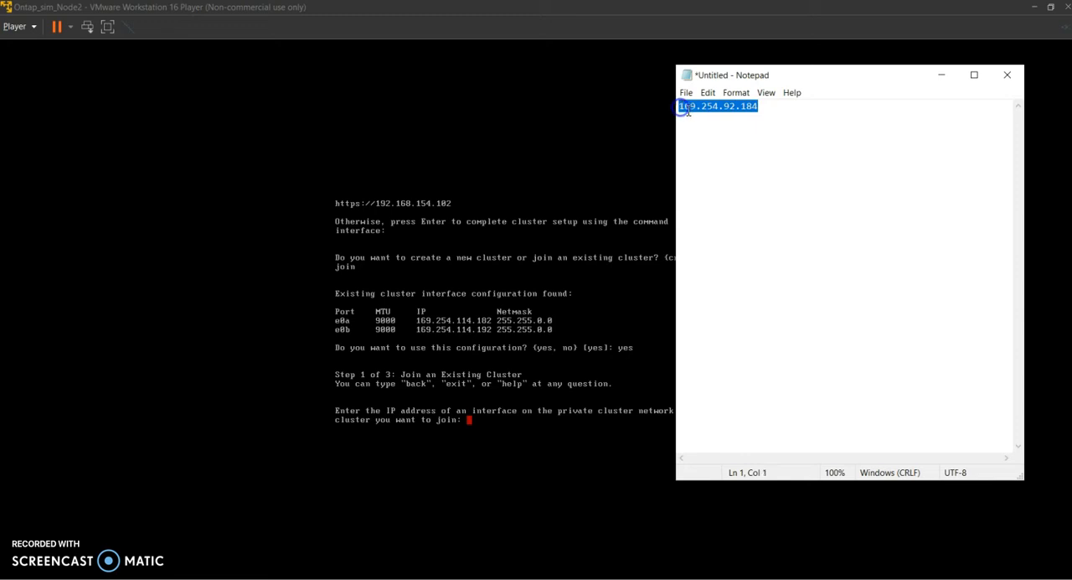
# Copy node 1's cluster address 169.254.92.184 from Notepad
pyautogui.rightClick(695, 107)
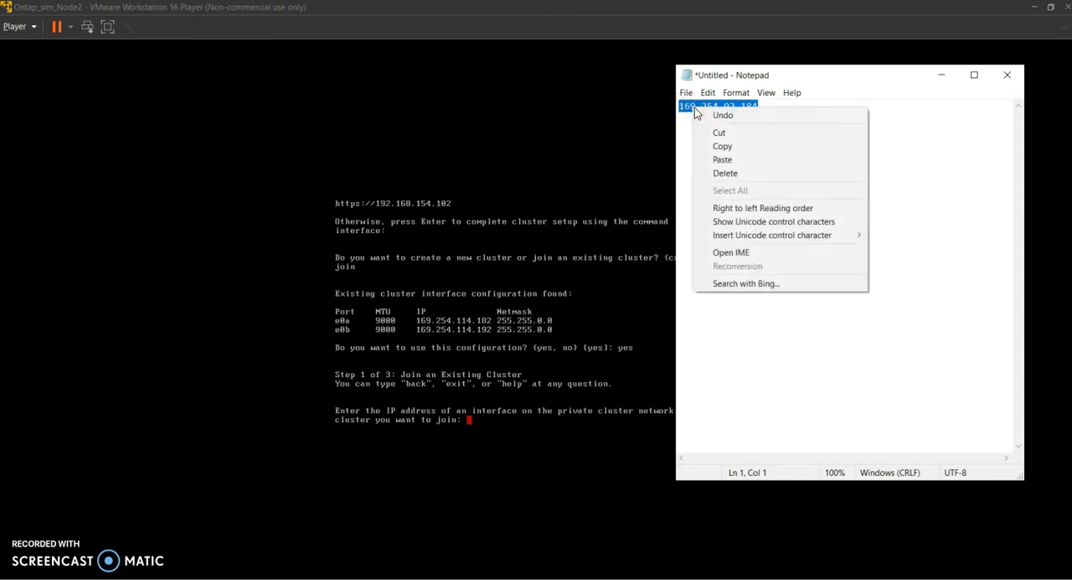
pyautogui.click(723, 146)
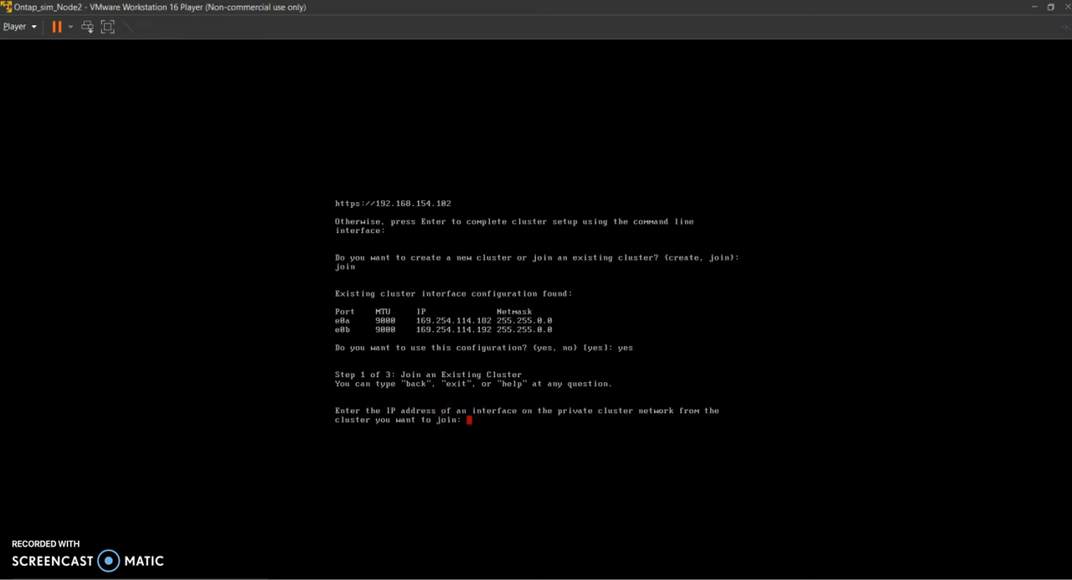
# Enter 169.254.92.184 as the existing cluster's private network address in node 2's join prompt
pyautogui.write('192.')
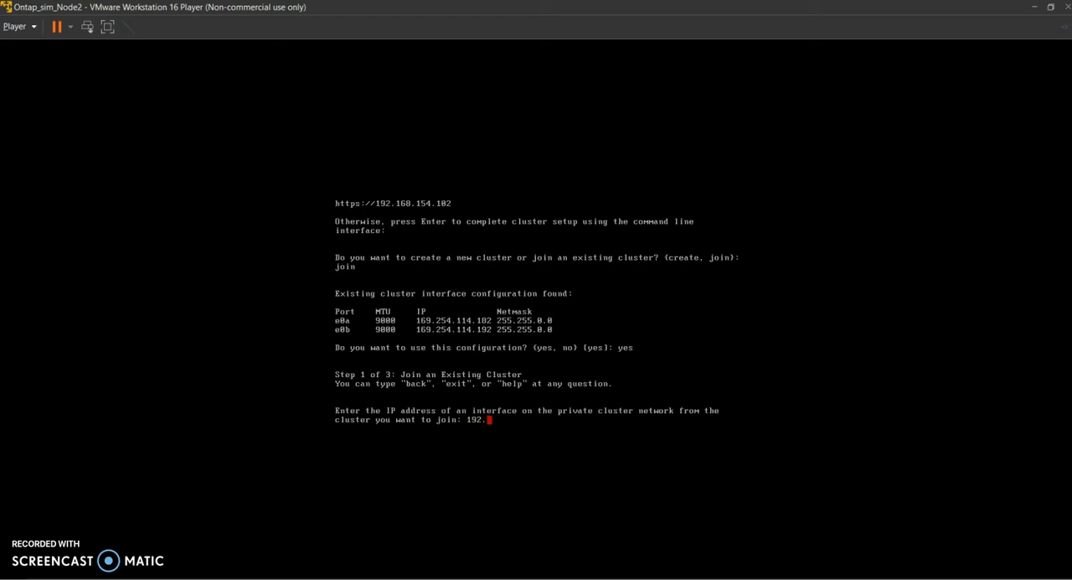
pyautogui.moveTo(643, 469)
pyautogui.write('16')
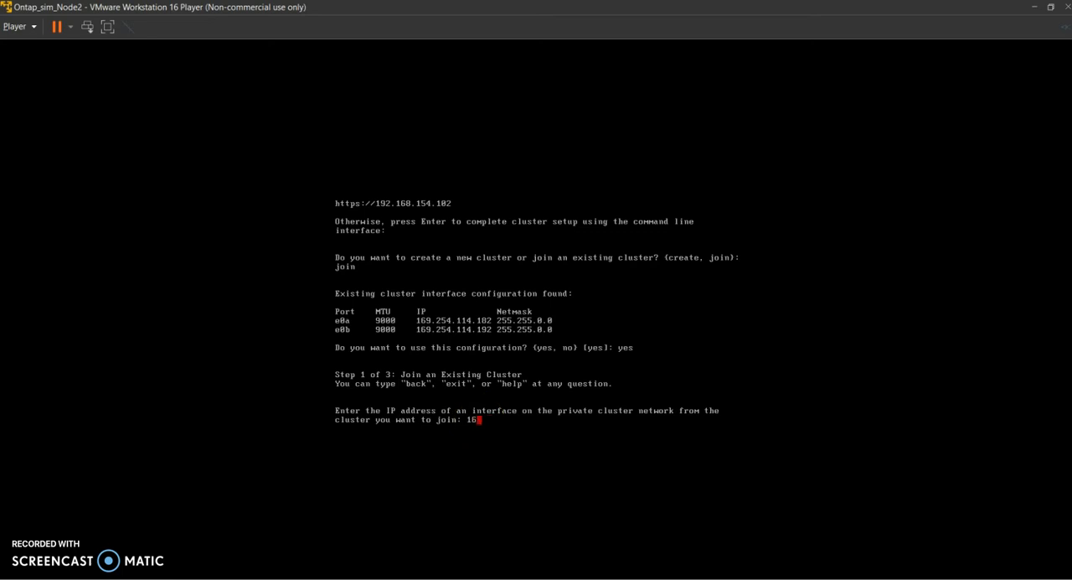
pyautogui.write('9.254')
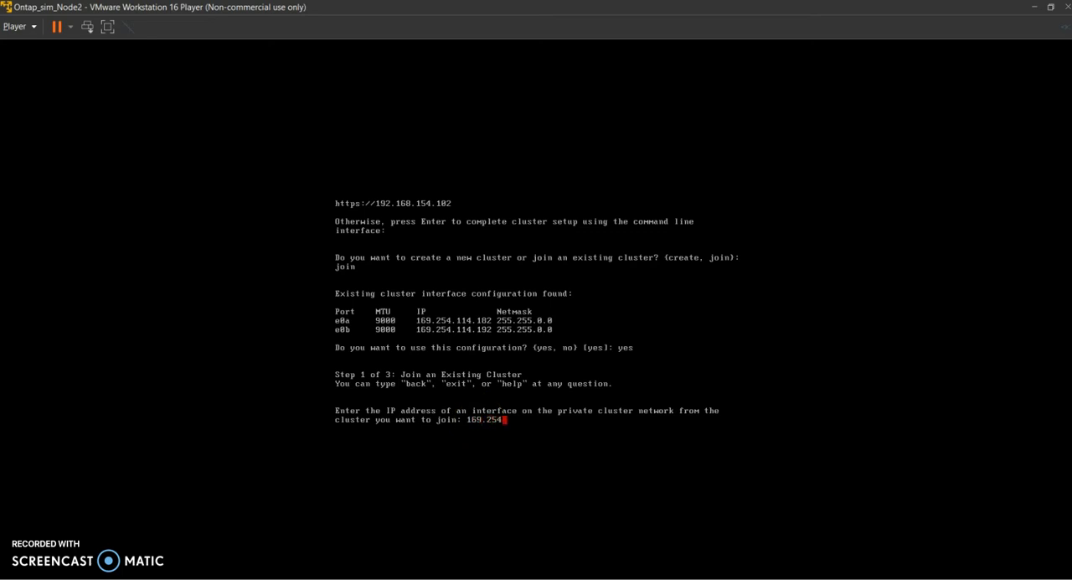
pyautogui.write('.82')
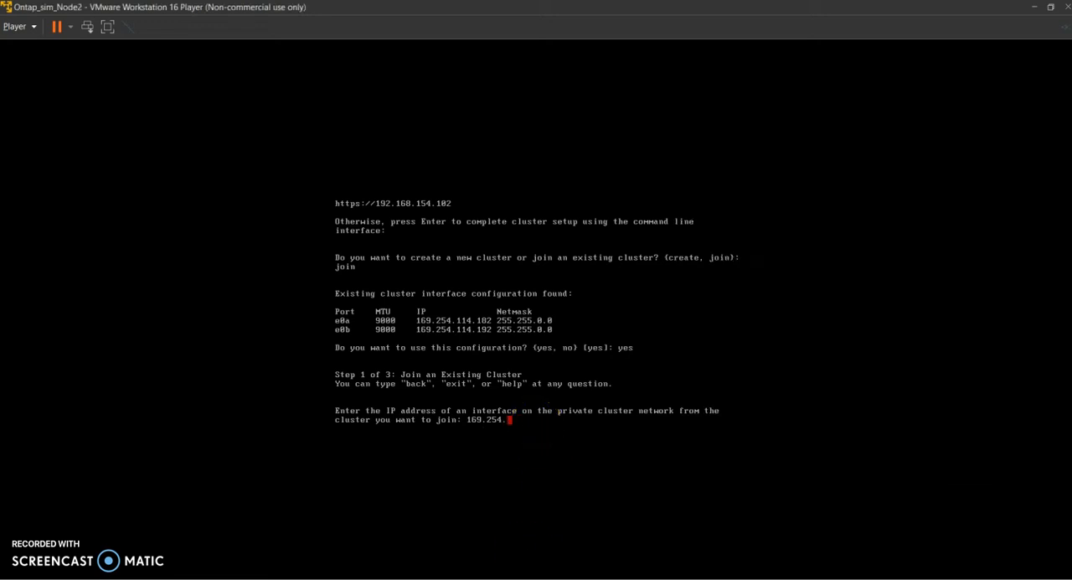
pyautogui.write('92.1')
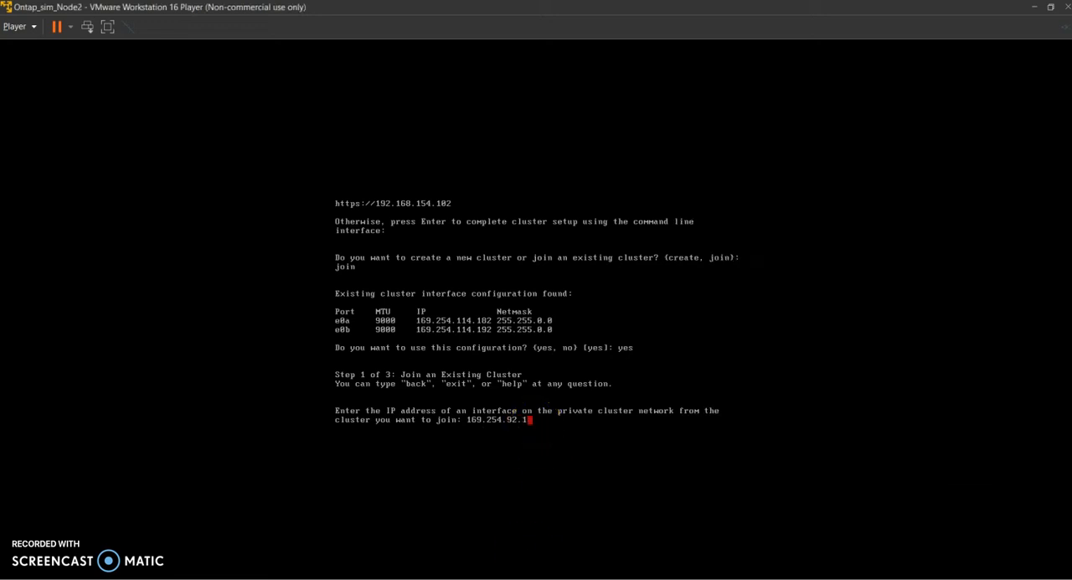
pyautogui.write('00')
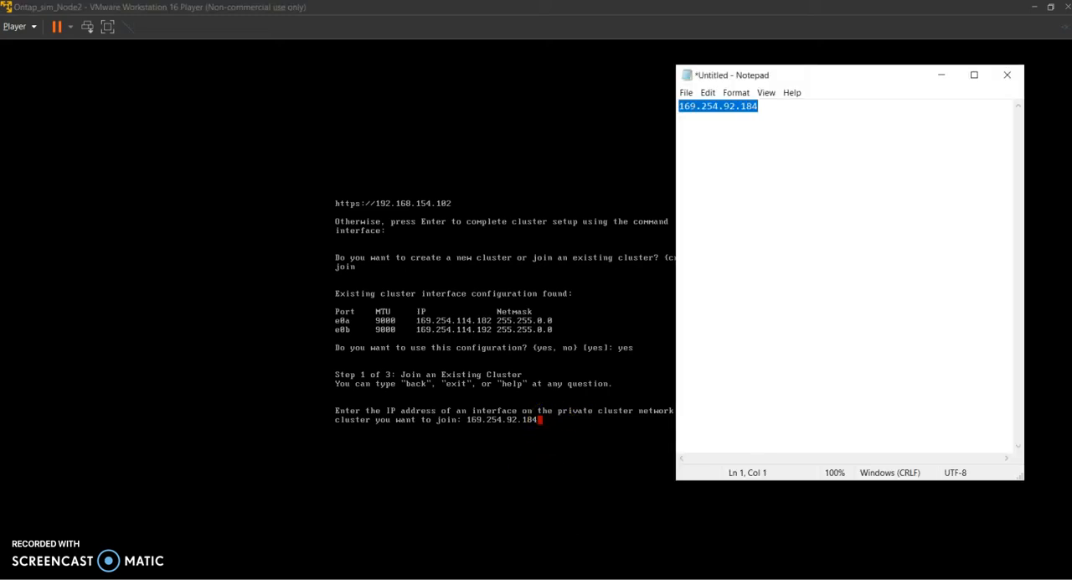
pyautogui.moveTo(516, 272)
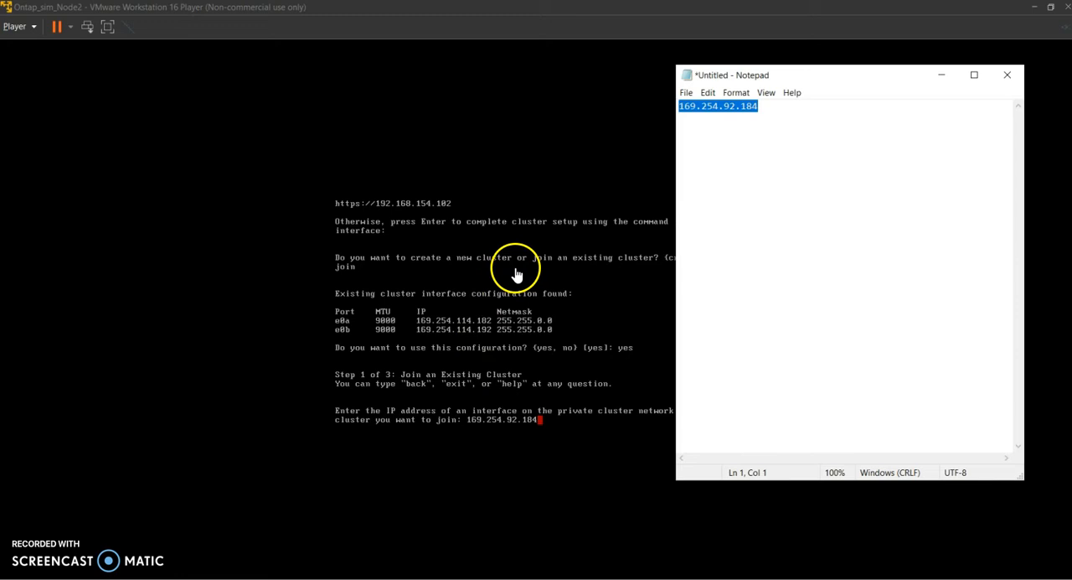
pyautogui.moveTo(521, 322)
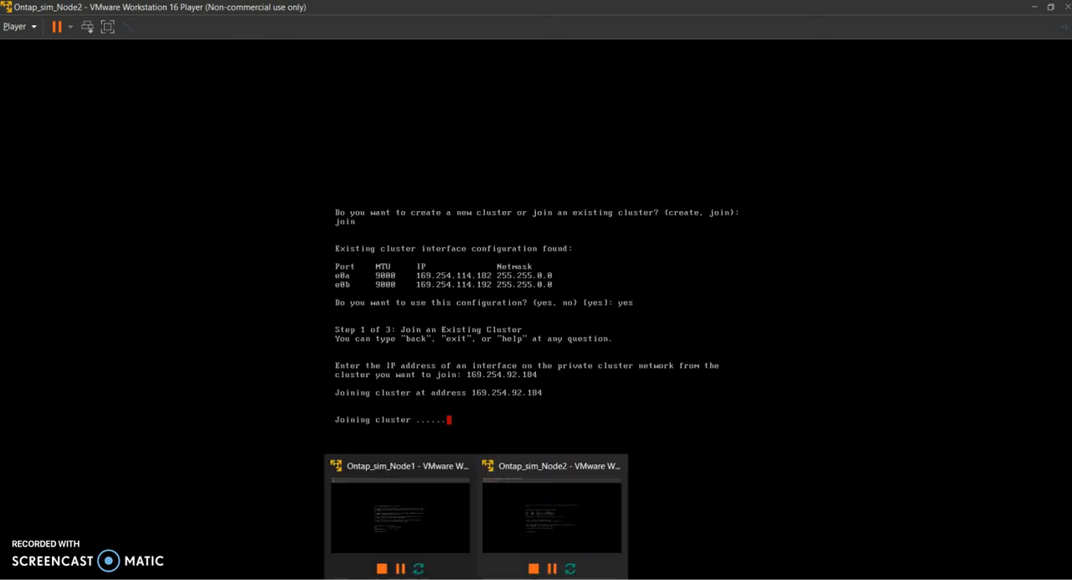
# Switch to the Ontap_sim_Node1 VM console while node 2 joins the cluster
pyautogui.click(399, 514)
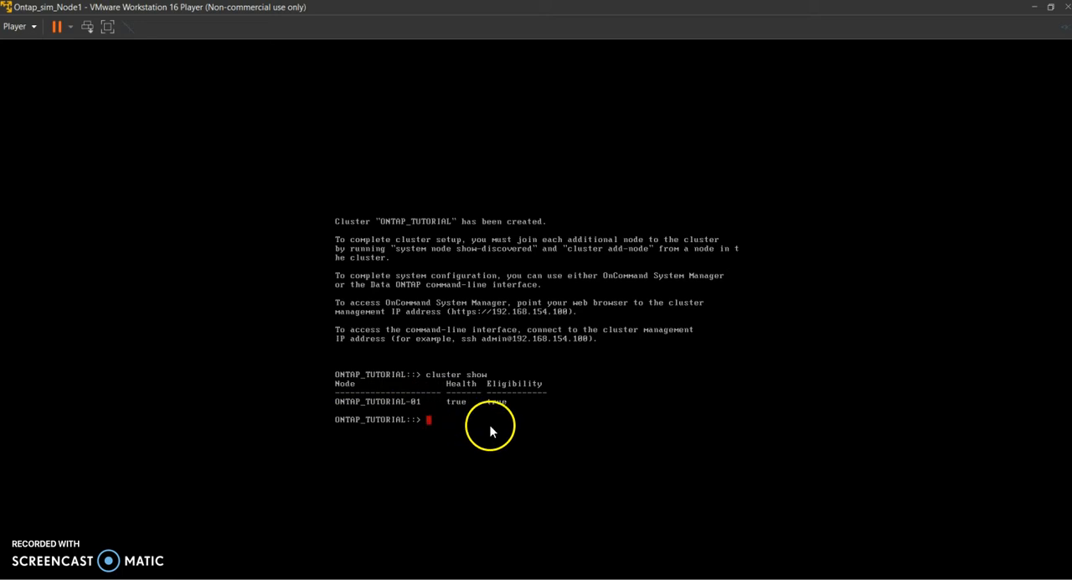
pyautogui.moveTo(549, 494)
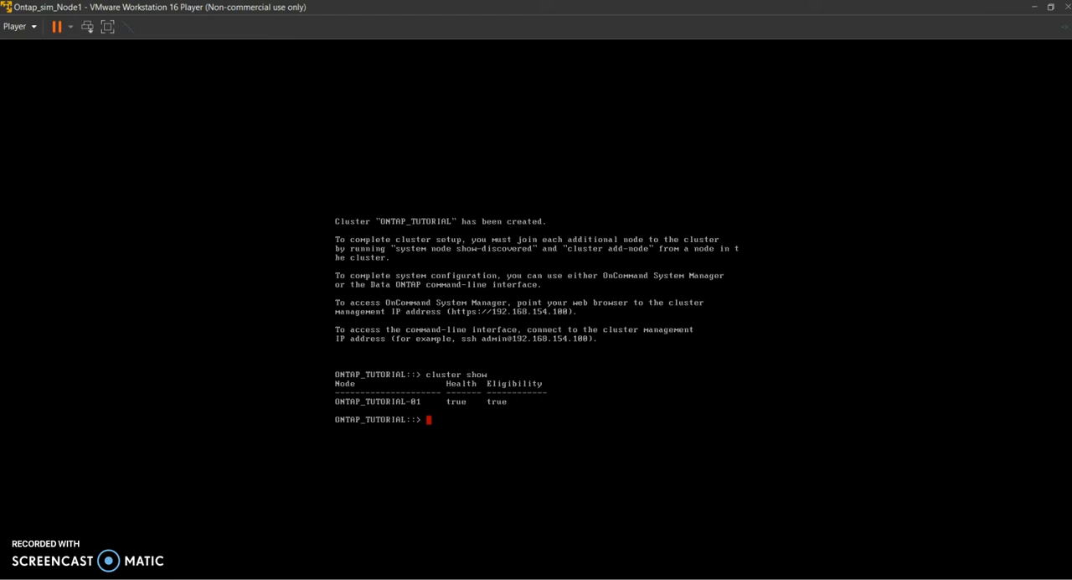
# Run 'cluster show' on node 1, listing ONTAP_TUTORIAL-01 and ONTAP_TUTORIAL-02 healthy and eligible
pyautogui.write('c1')
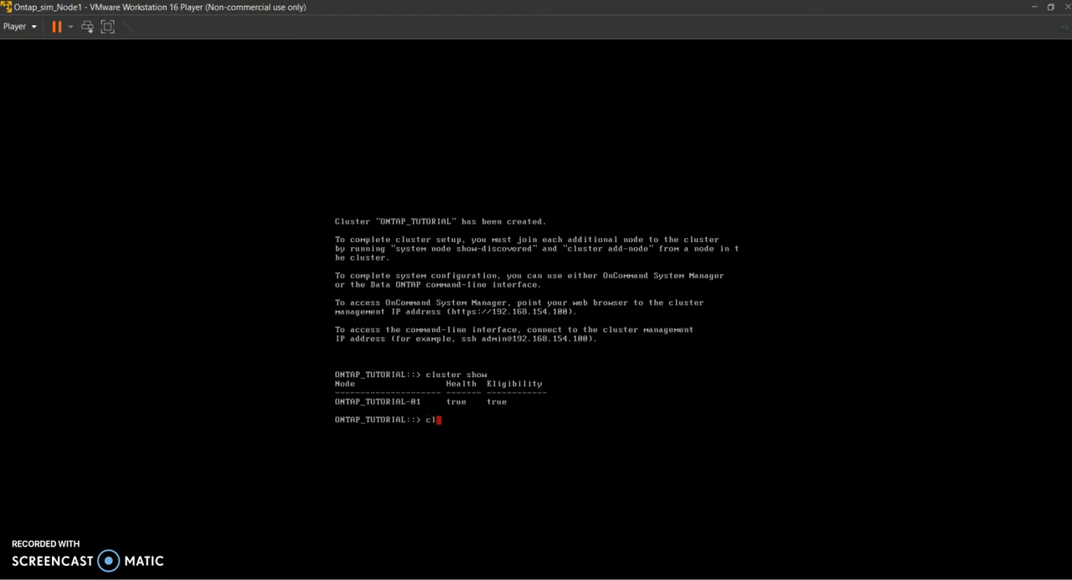
pyautogui.write('luster show')
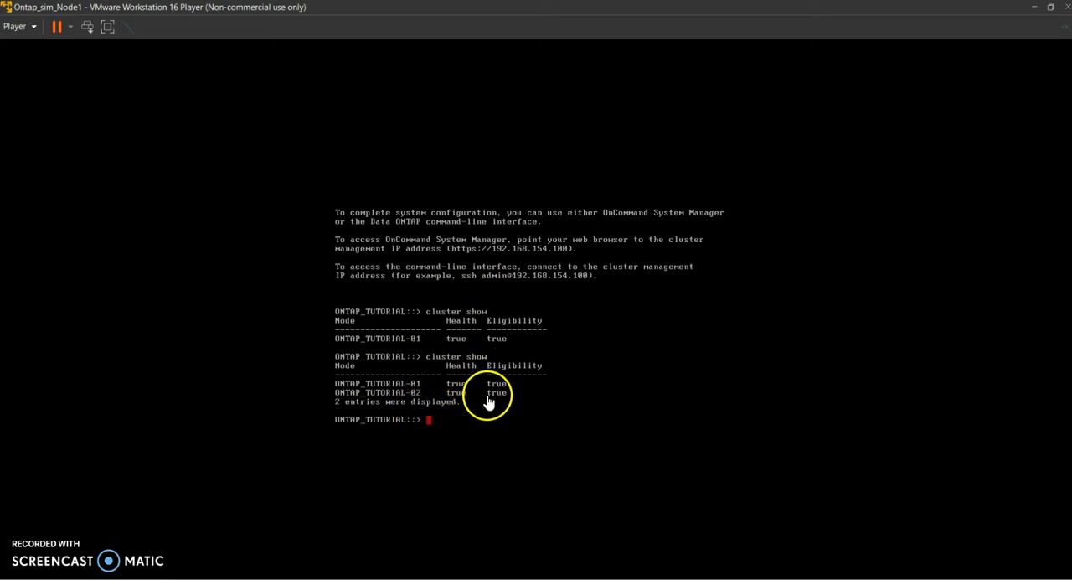
pyautogui.moveTo(469, 415)
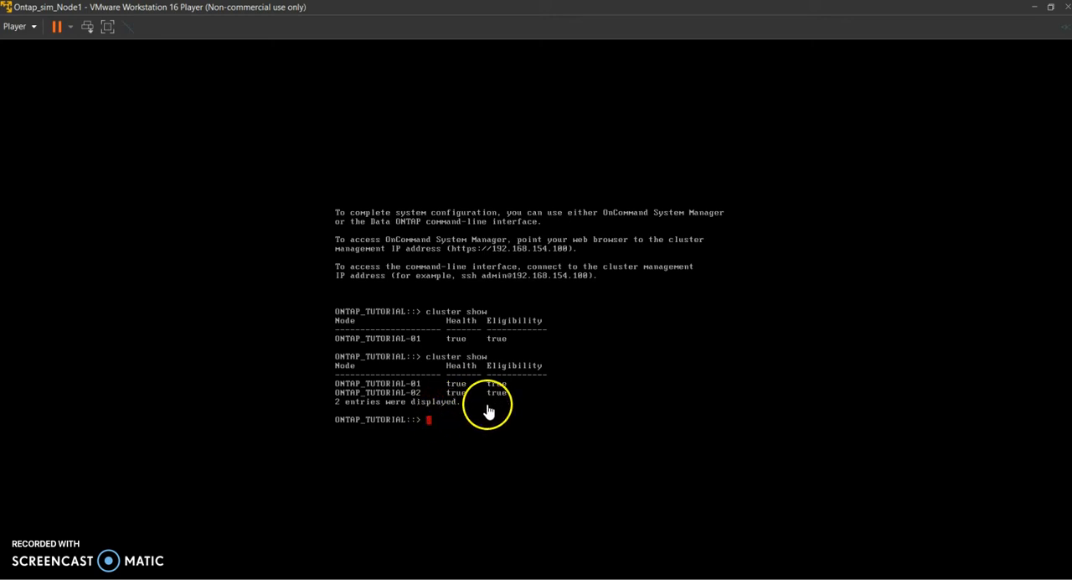
pyautogui.moveTo(388, 461)
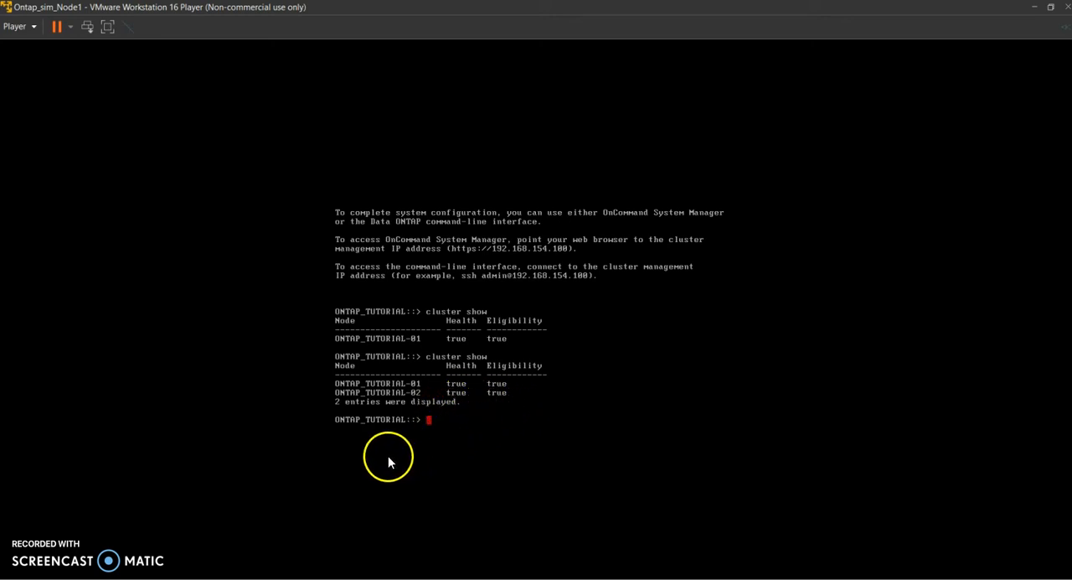
pyautogui.moveTo(359, 436)
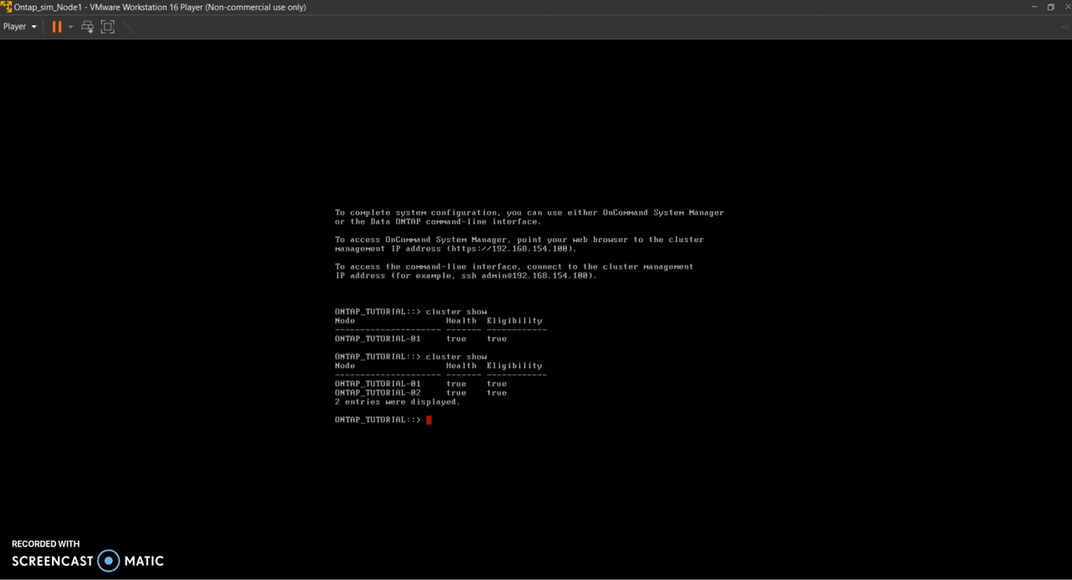
# Run 'failover show' (ambiguous), then begin 'storage failover show' on node 1
pyautogui.write('fail')
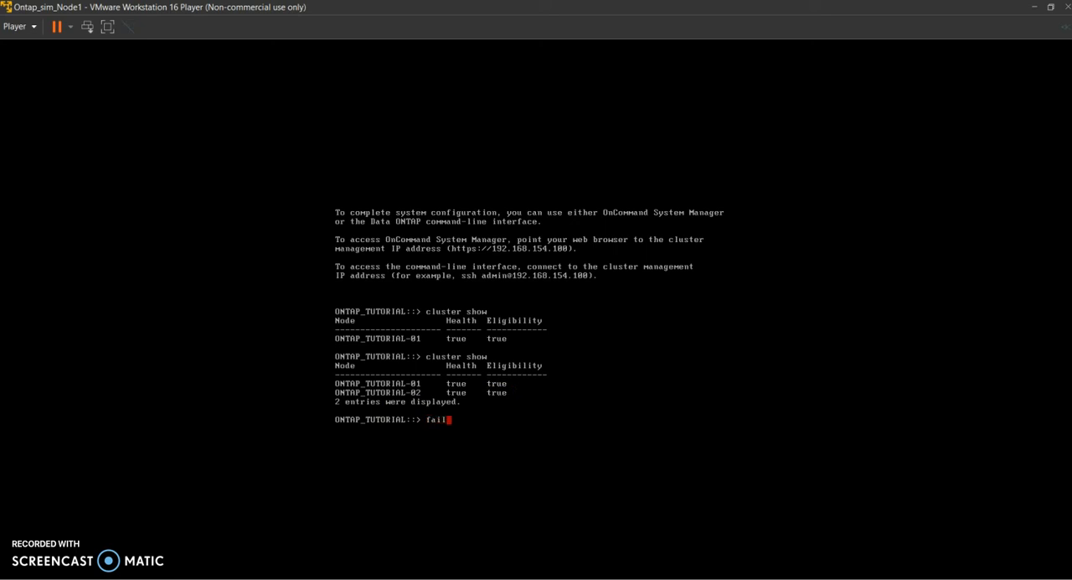
pyautogui.write('o')
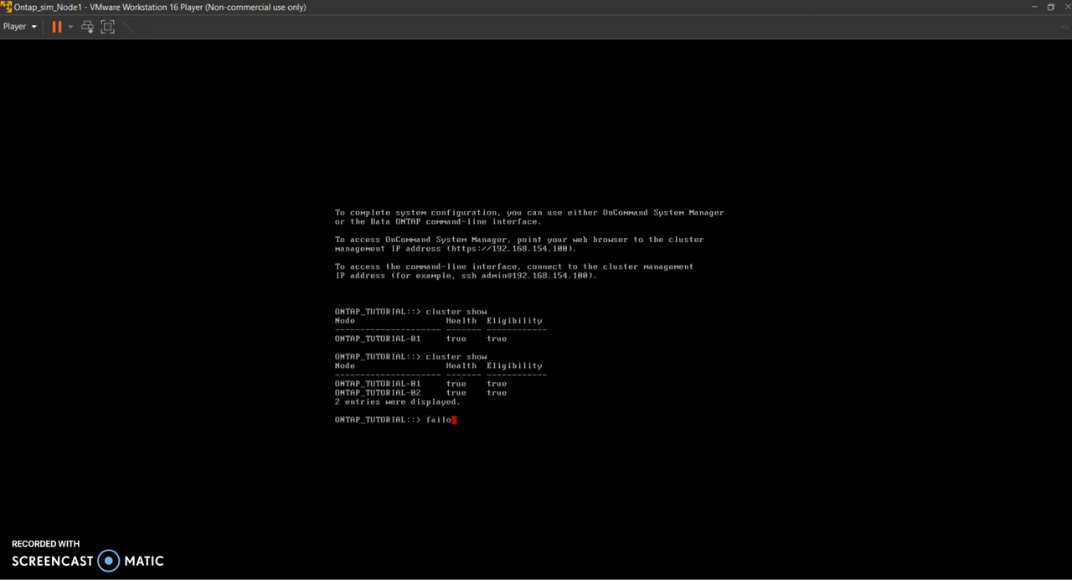
pyautogui.write('ver show')
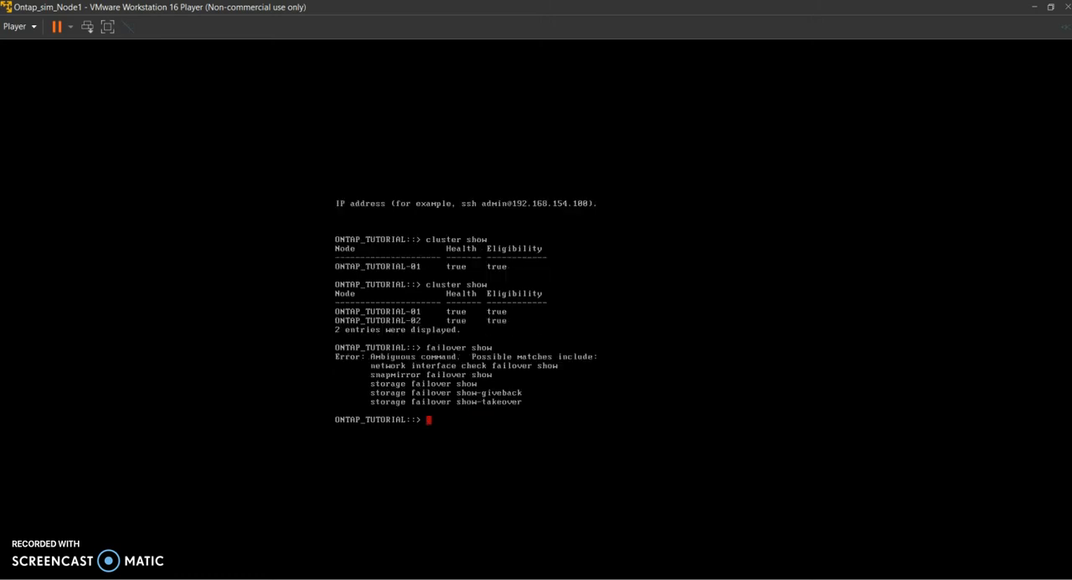
pyautogui.write('stor')
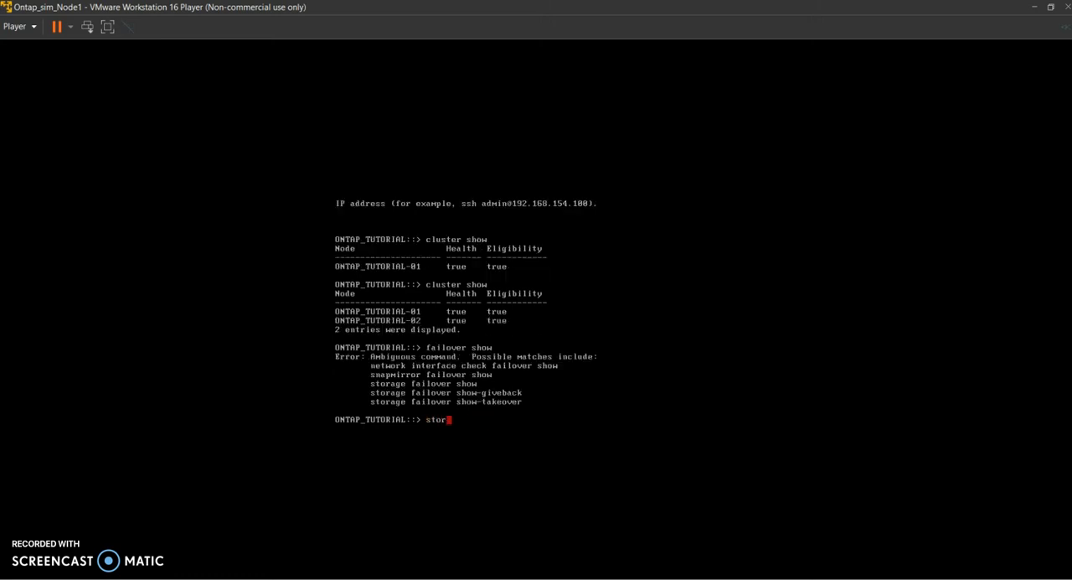
pyautogui.write('age fail')
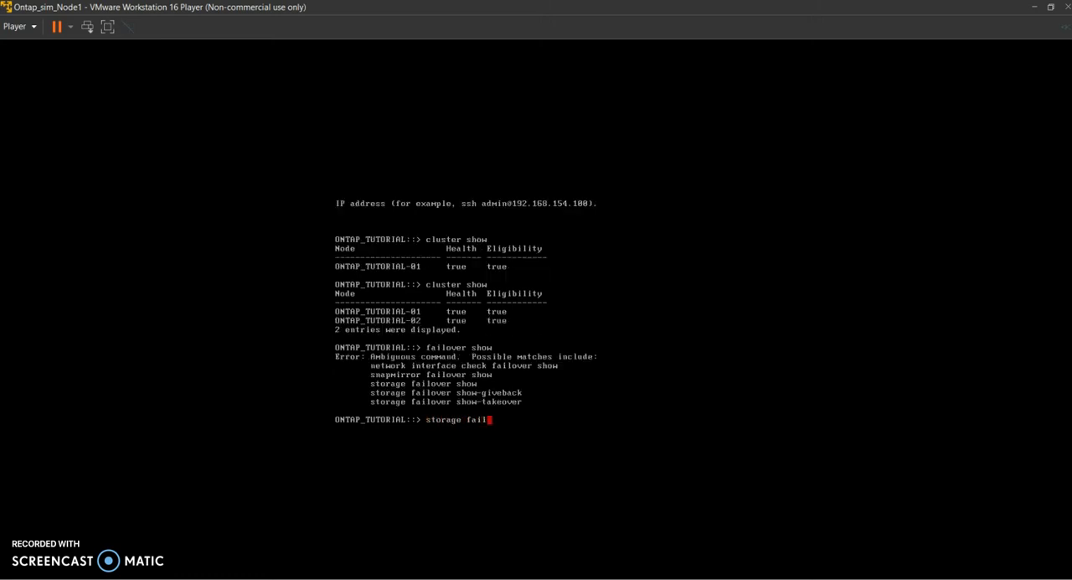
pyautogui.write('over h')
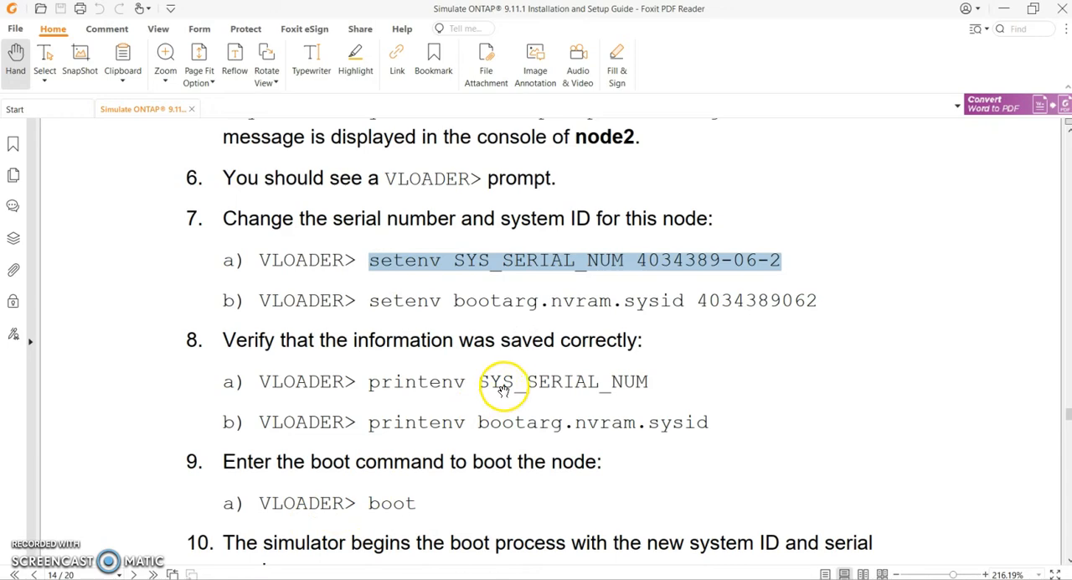
# Scroll the Simulate ONTAP 9.11.1 guide from the cluster join steps to the Disabling root snapshots section
pyautogui.scroll(3)
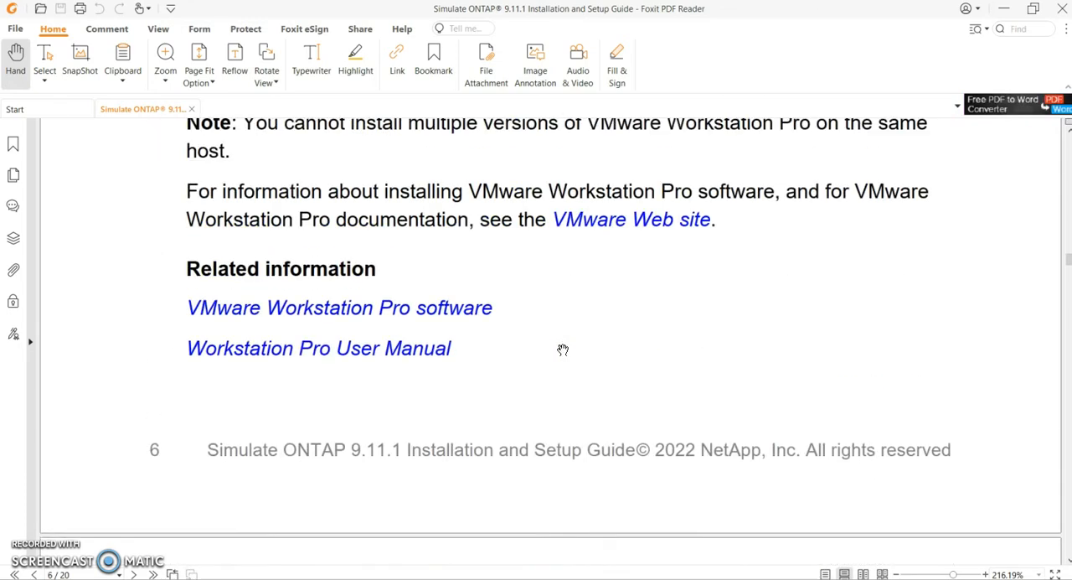
pyautogui.scroll(-3)
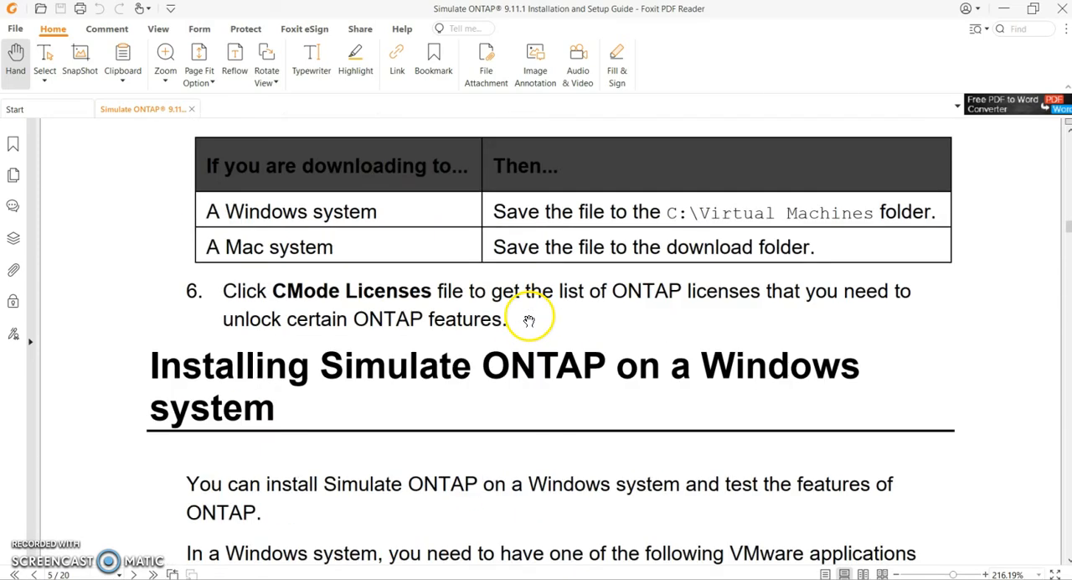
pyautogui.scroll(-3)
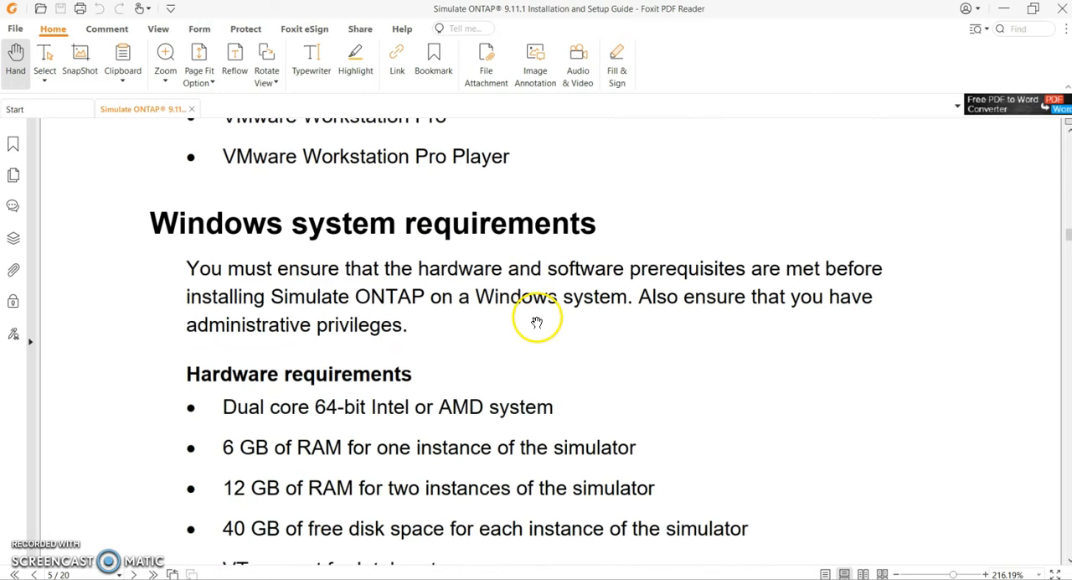
pyautogui.scroll(-3)
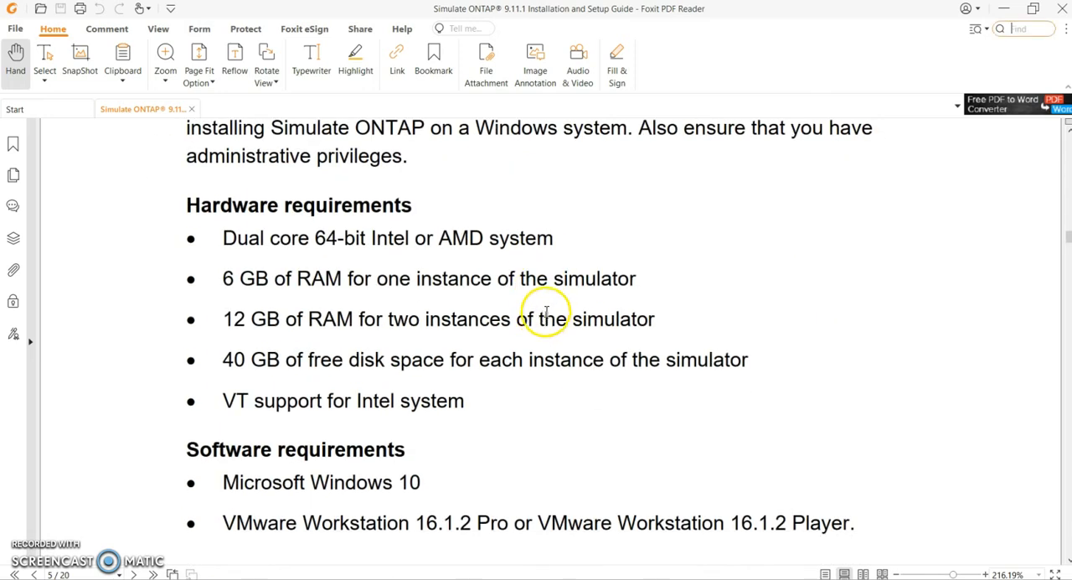
pyautogui.rightClick(544, 314)
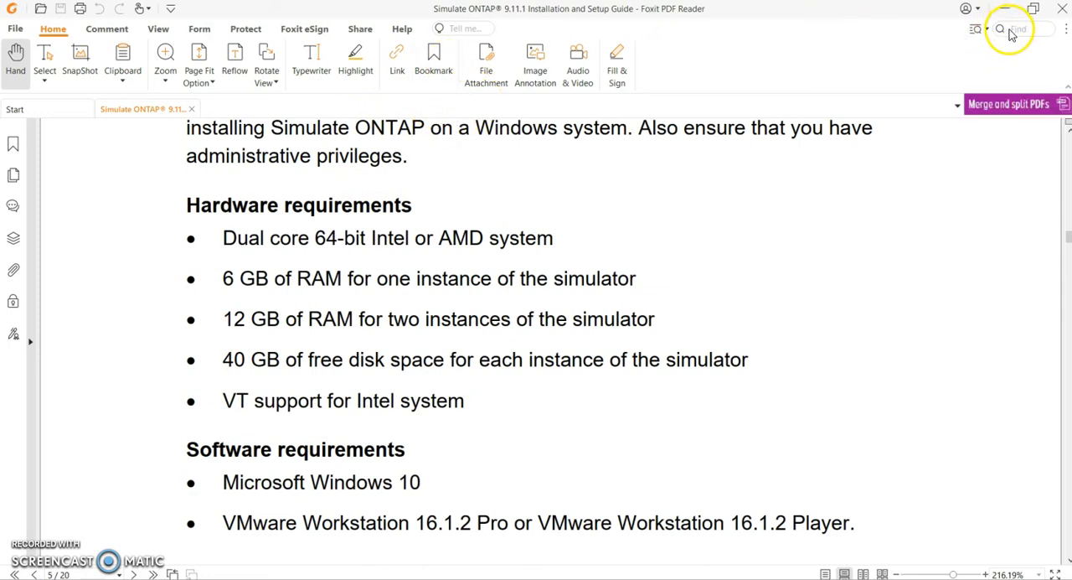
pyautogui.scroll(-3)
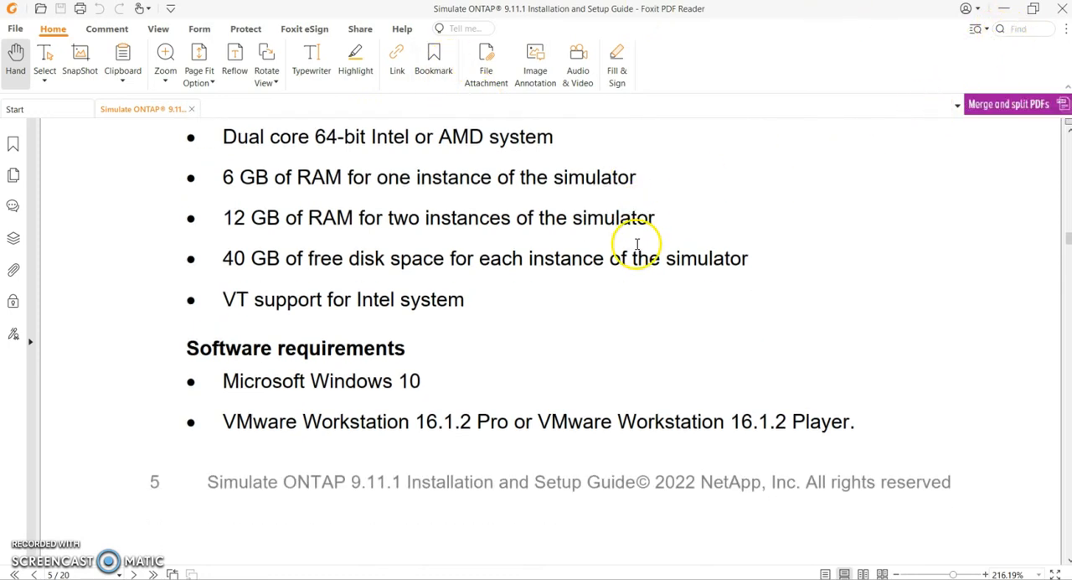
pyautogui.scroll(-3)
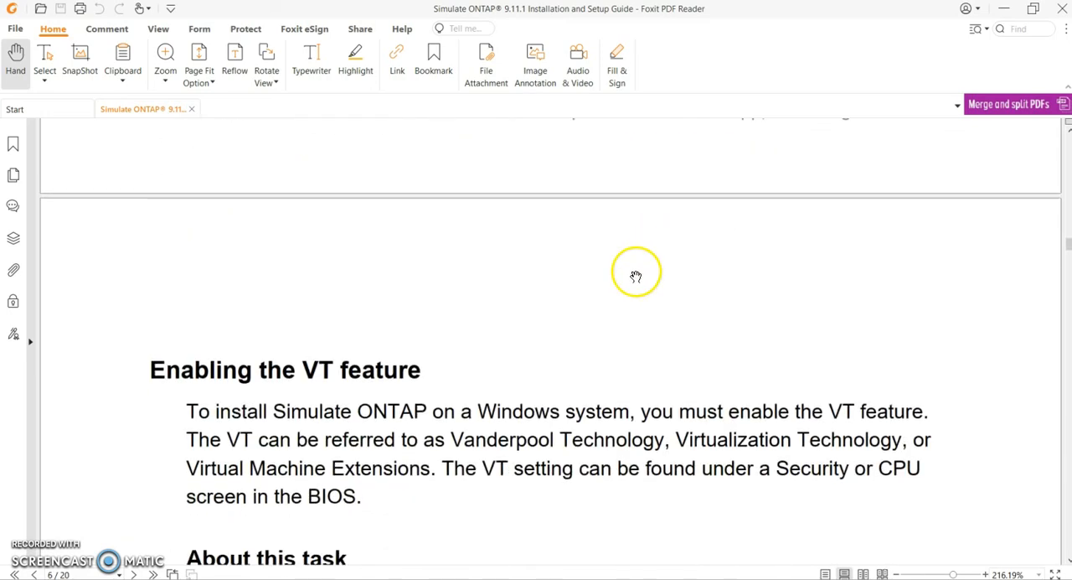
pyautogui.scroll(-3)
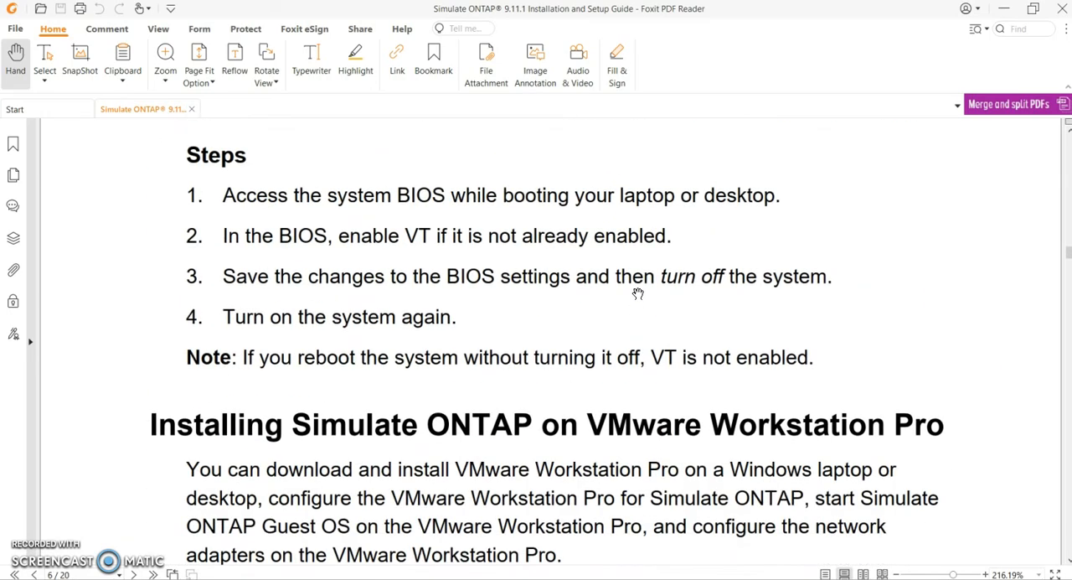
pyautogui.scroll(-3)
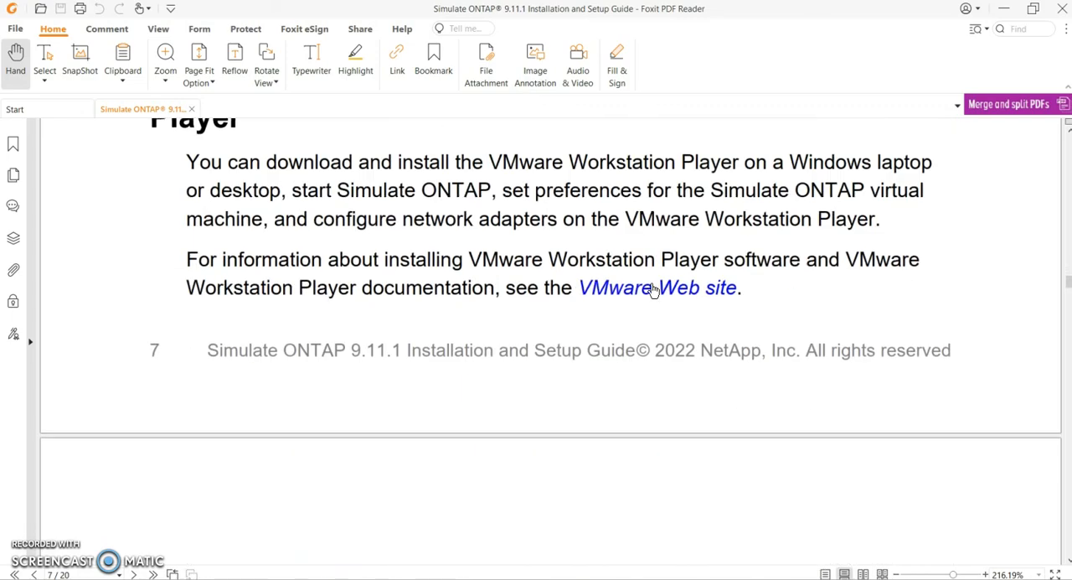
pyautogui.scroll(-3)
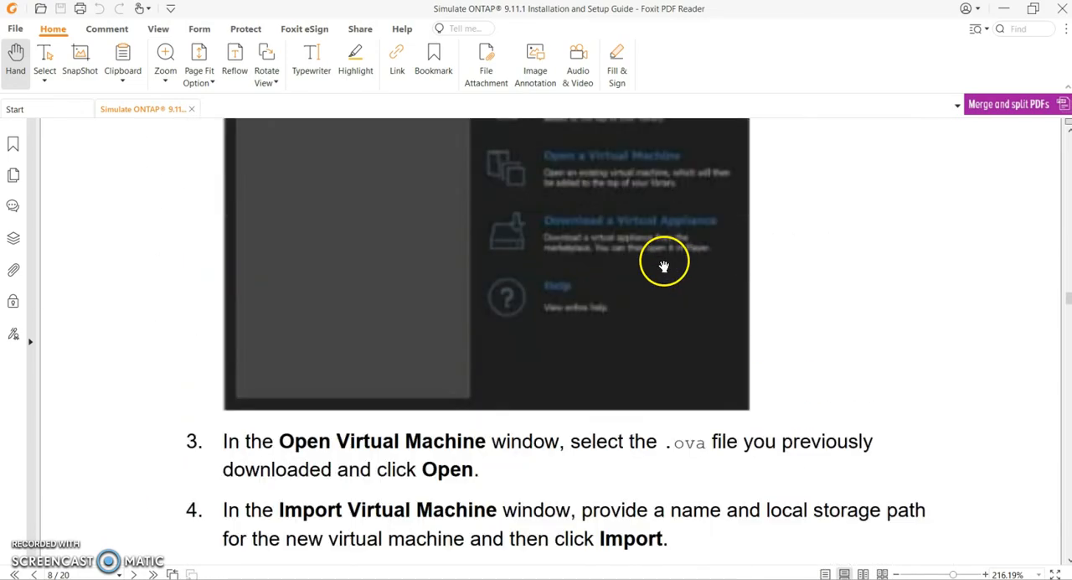
pyautogui.scroll(-3)
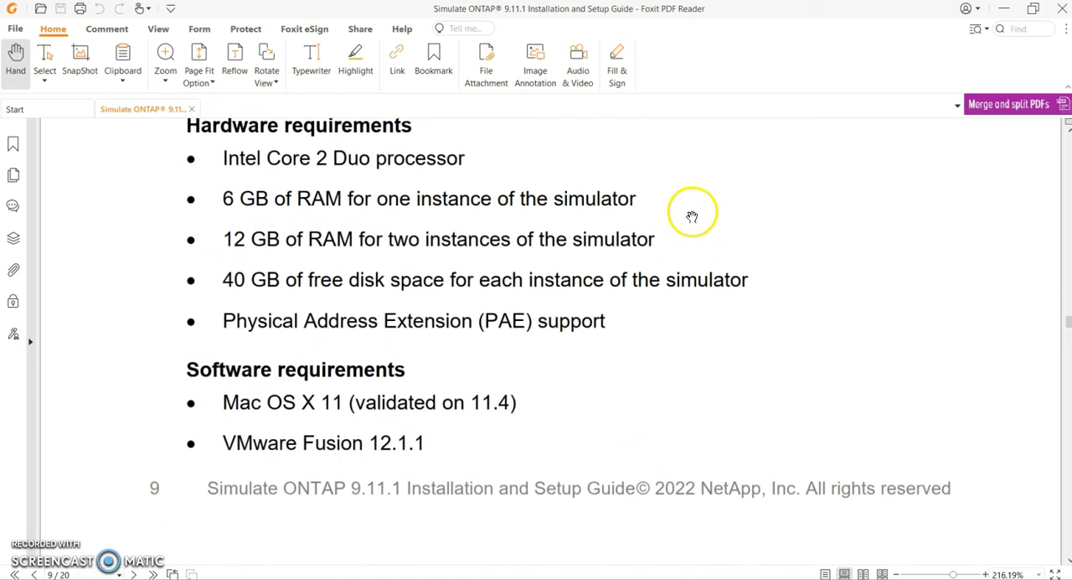
pyautogui.scroll(-3)
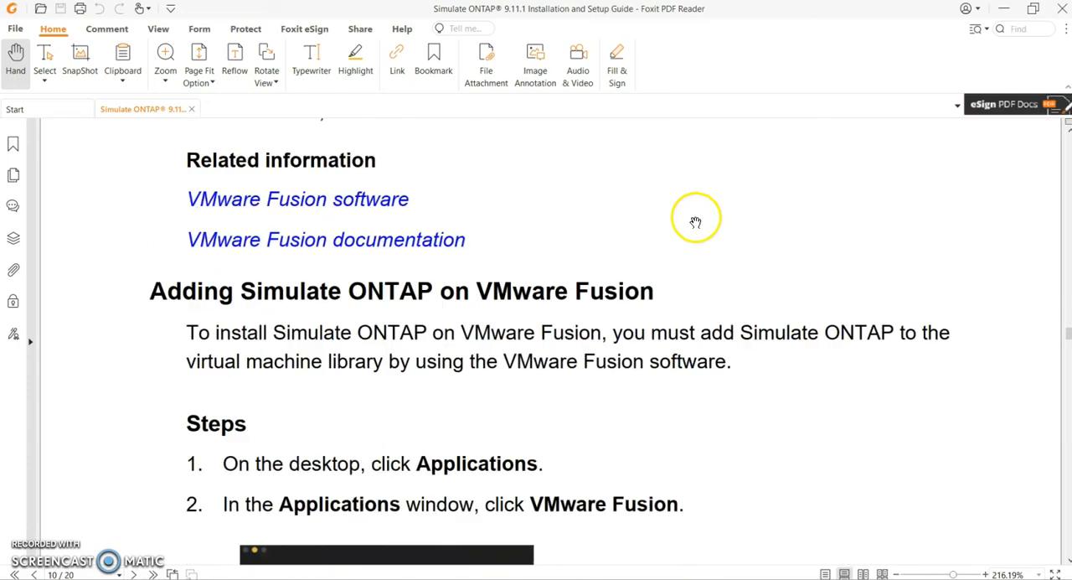
pyautogui.scroll(-3)
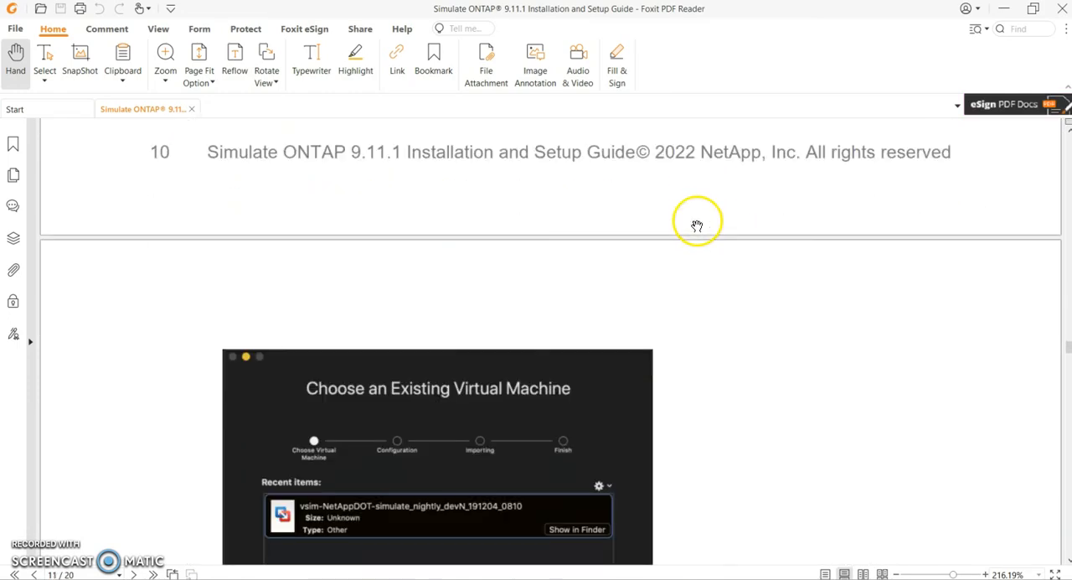
pyautogui.scroll(-3)
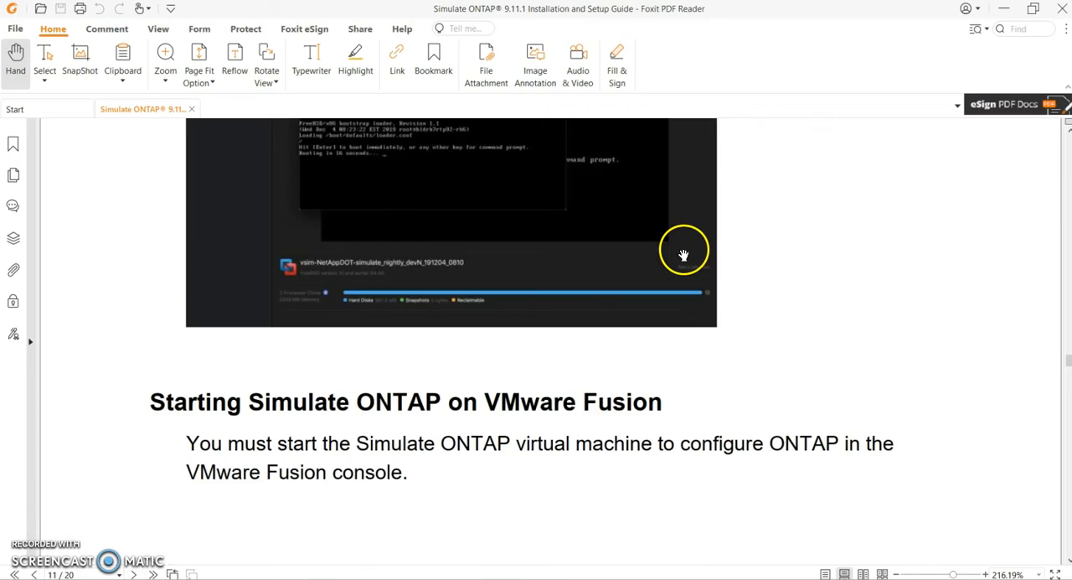
pyautogui.scroll(-3)
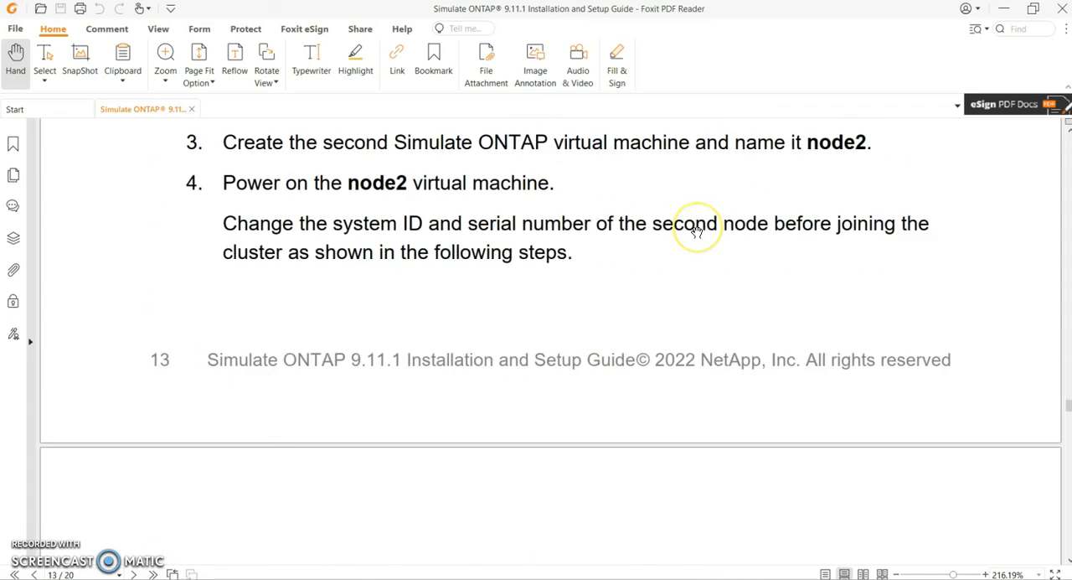
pyautogui.scroll(-3)
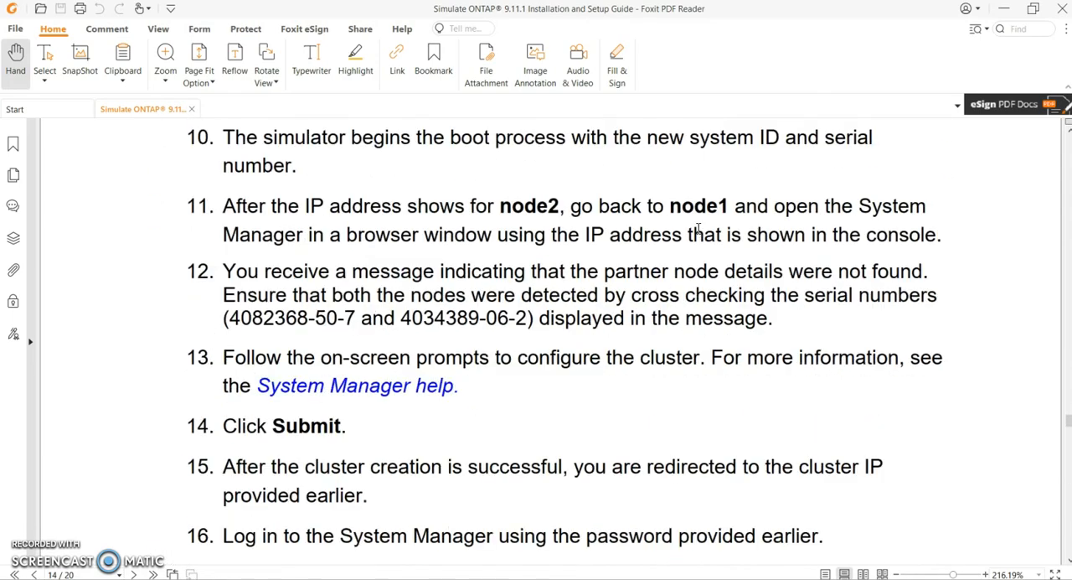
pyautogui.scroll(-3)
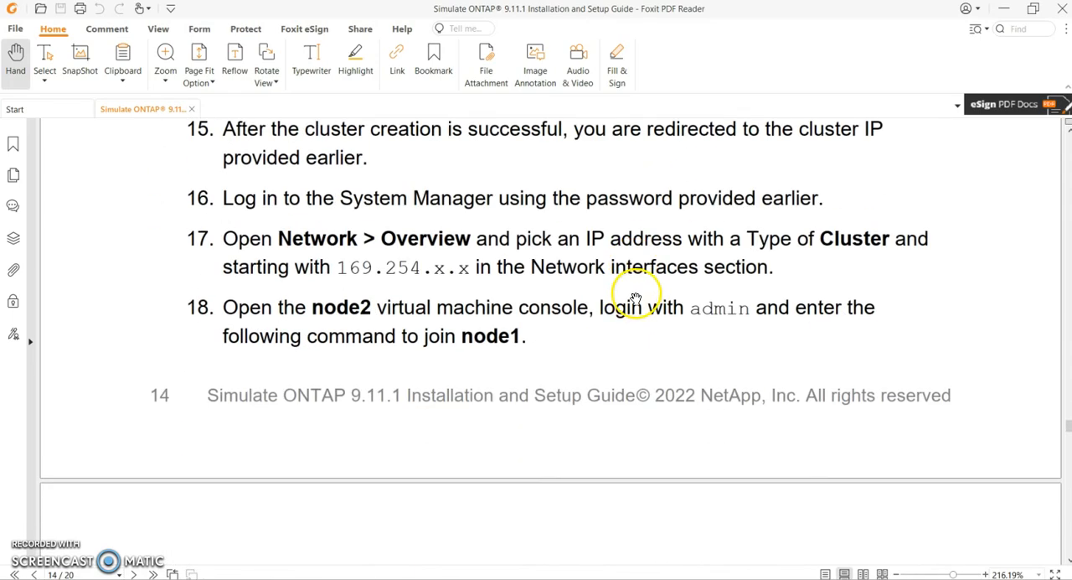
pyautogui.scroll(-3)
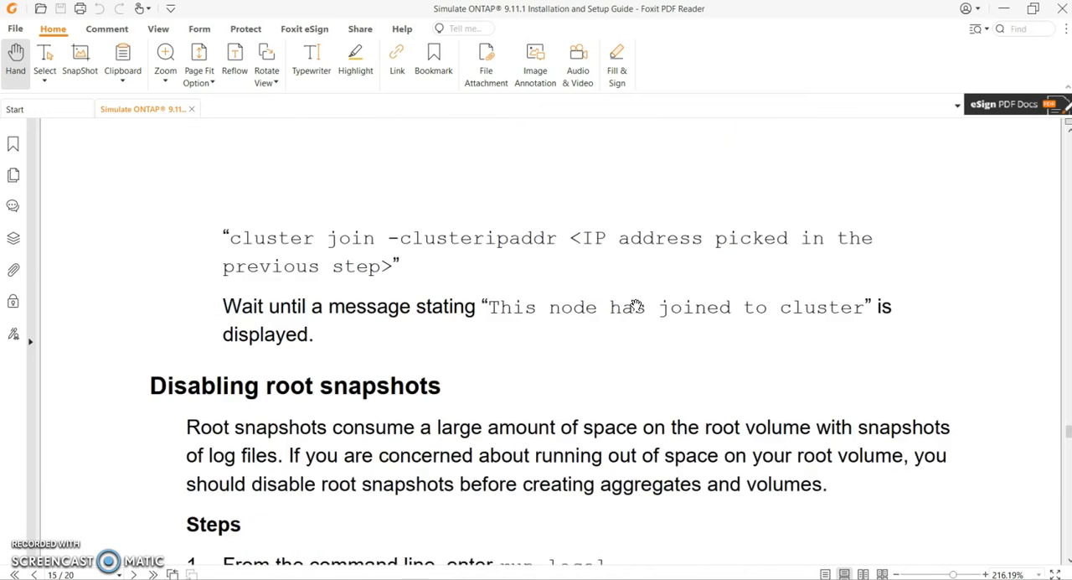
pyautogui.scroll(-3)
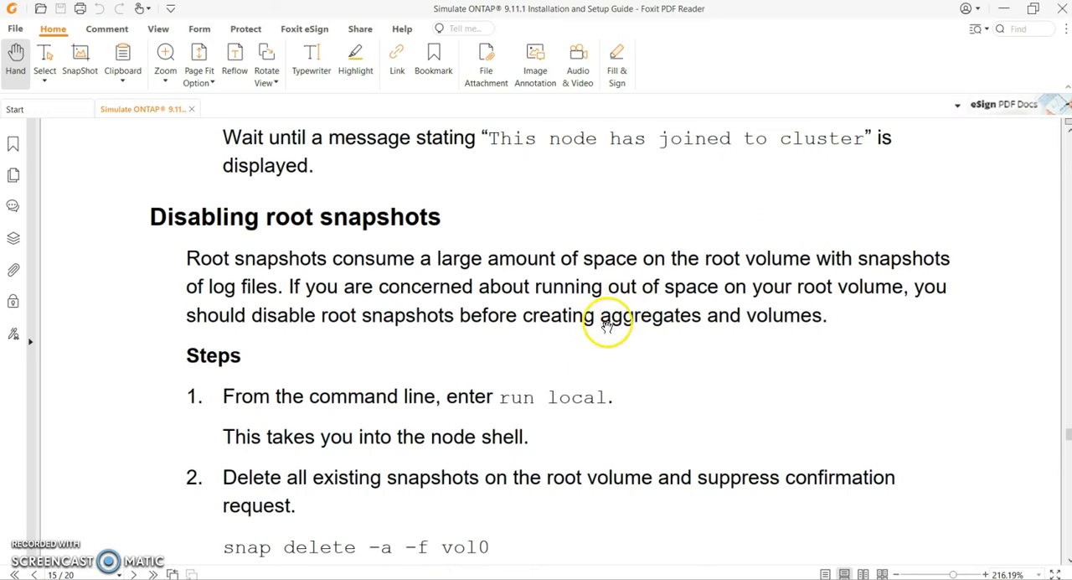
pyautogui.moveTo(532, 439)
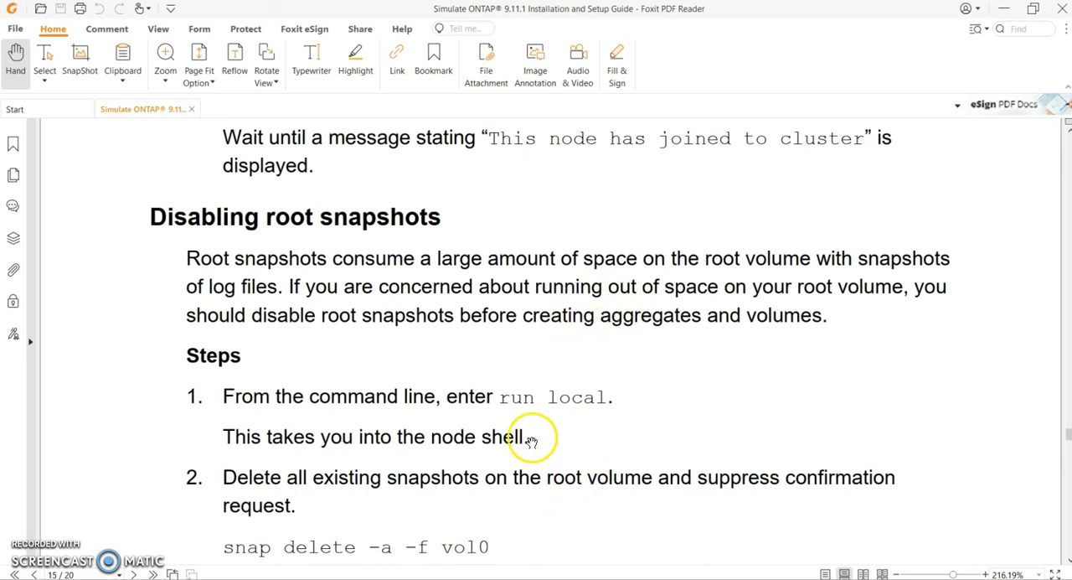
pyautogui.moveTo(517, 342)
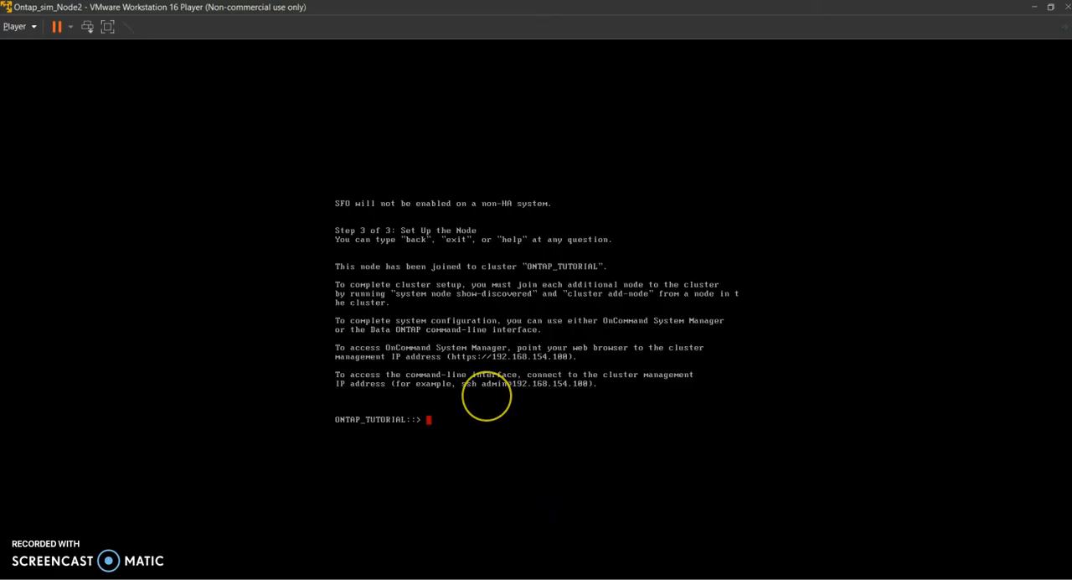
# Run 'cluster show' and 'date' on node 2, confirming both nodes healthy and eligible
pyautogui.write('cluster show')
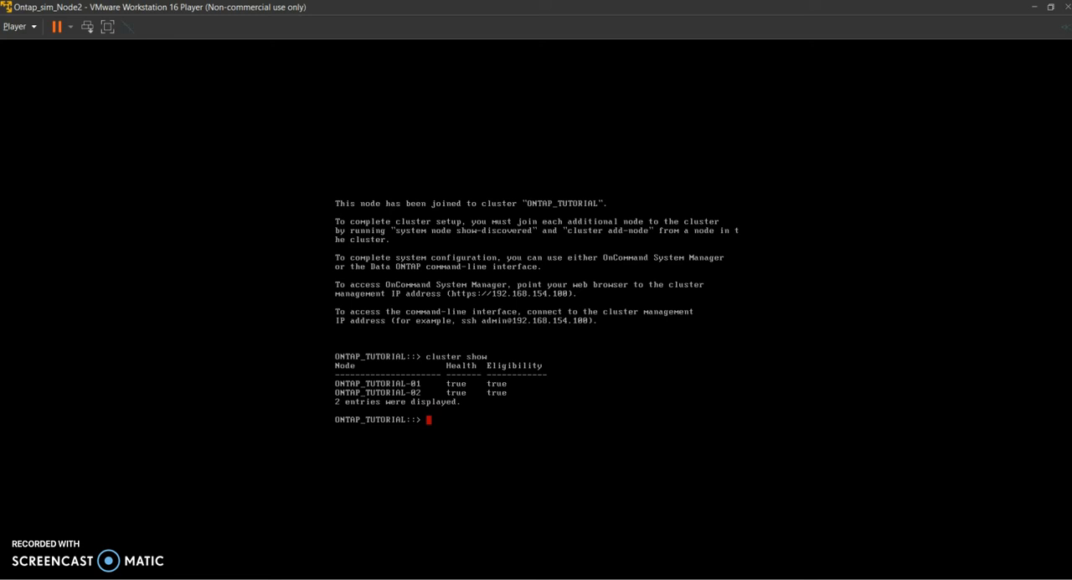
pyautogui.write('date')
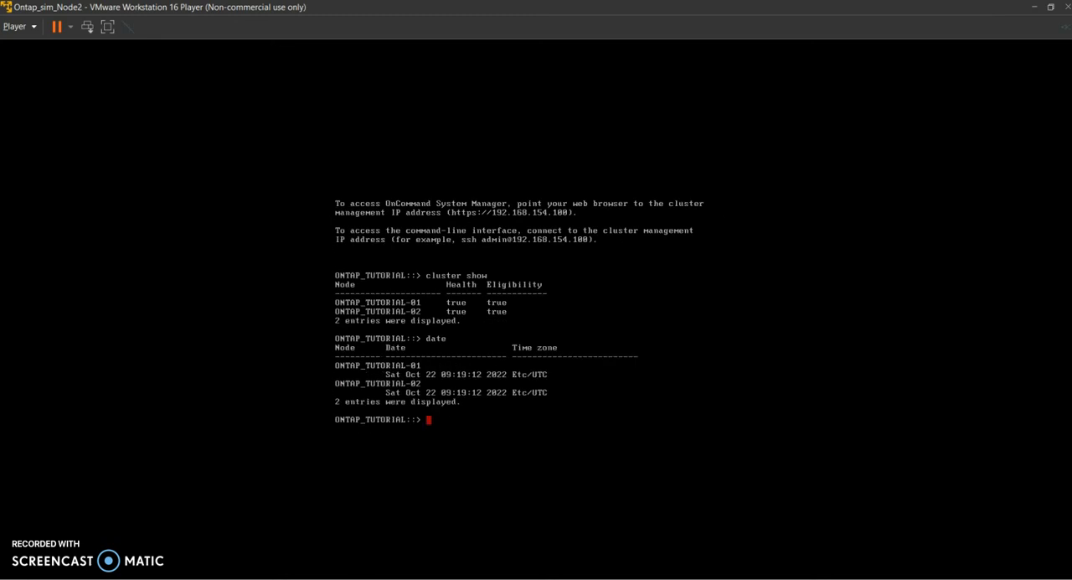
pyautogui.moveTo(423, 394)
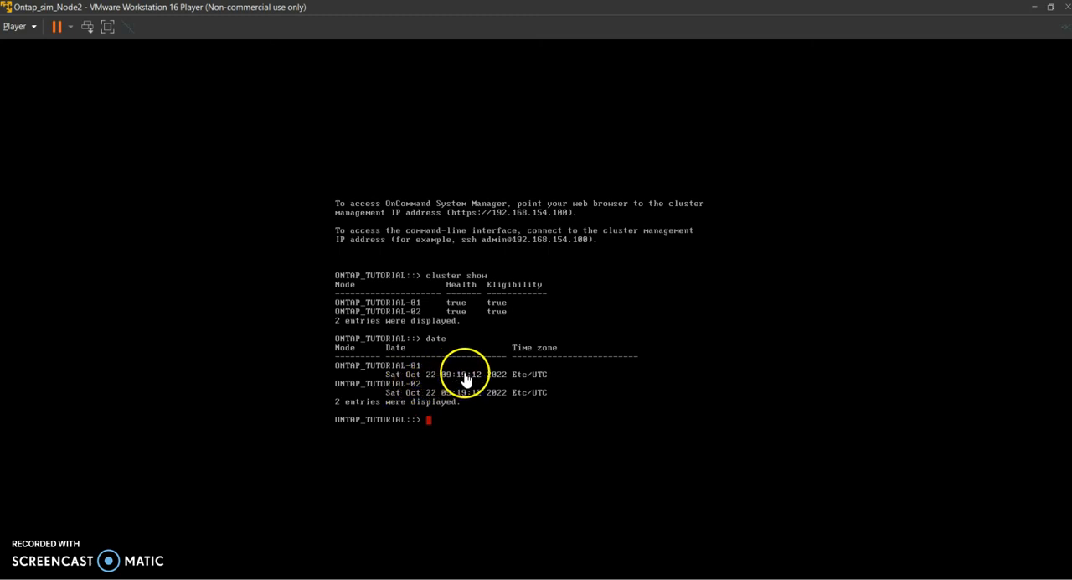
pyautogui.moveTo(248, 467)
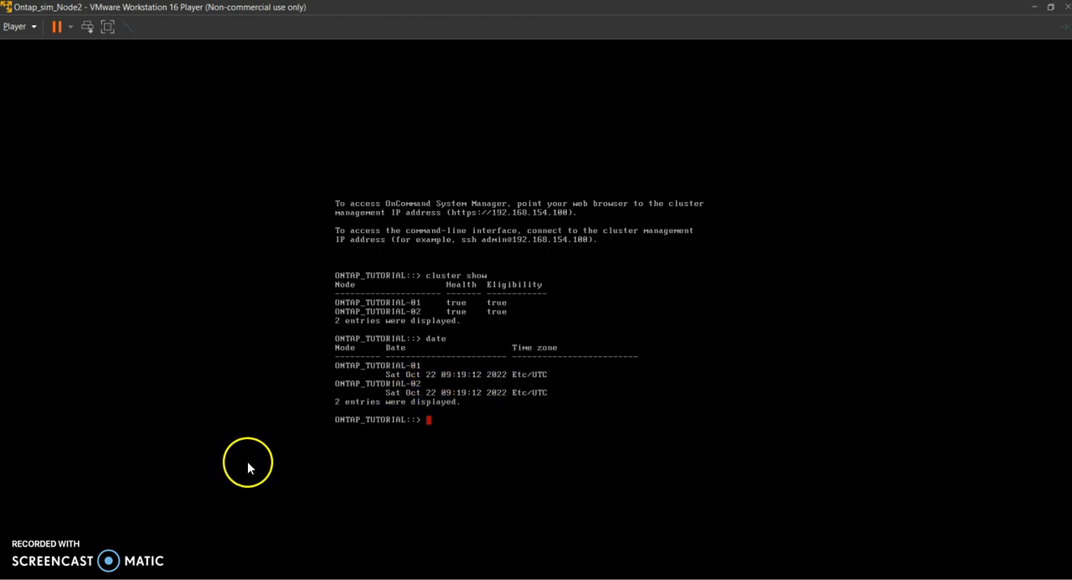
pyautogui.moveTo(377, 421)
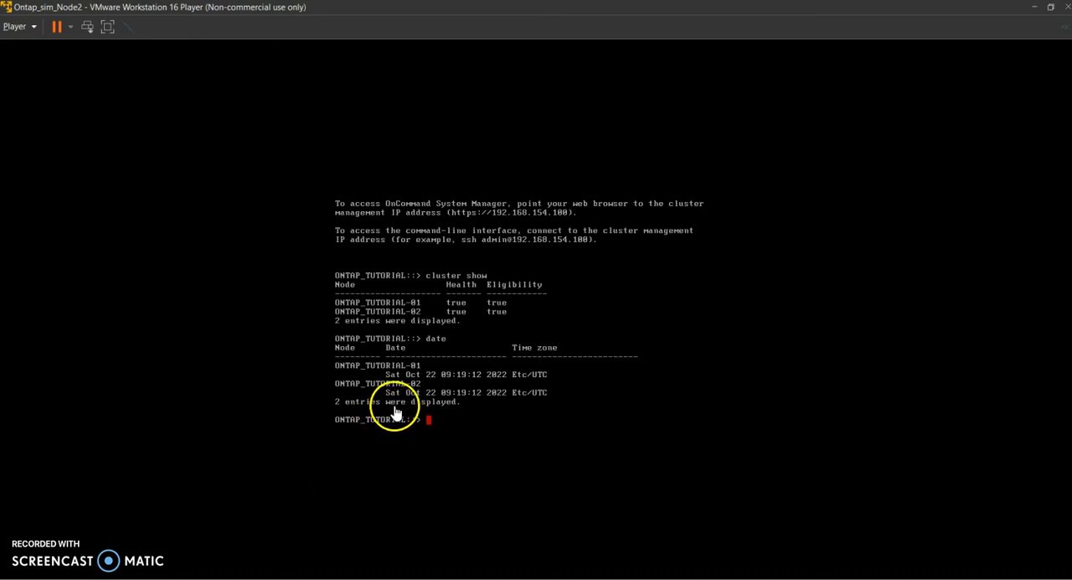
pyautogui.moveTo(321, 427)
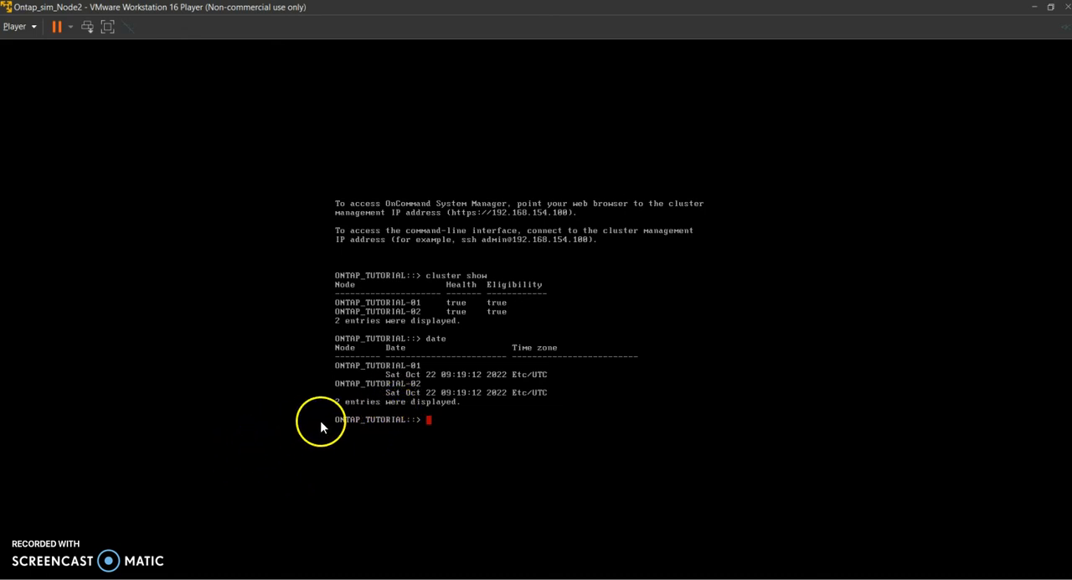
pyautogui.moveTo(524, 344)
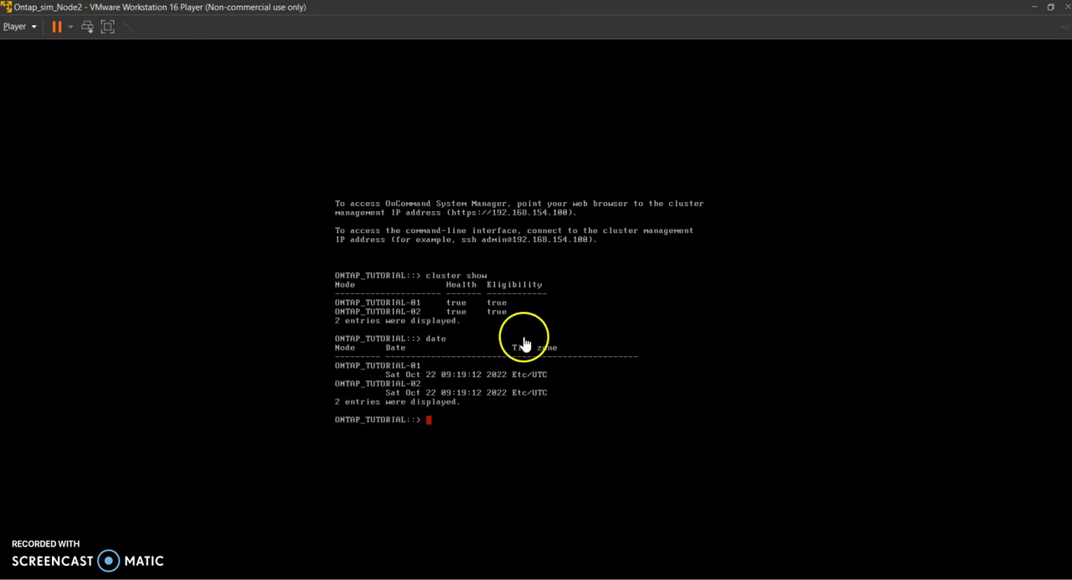
pyautogui.moveTo(403, 389)
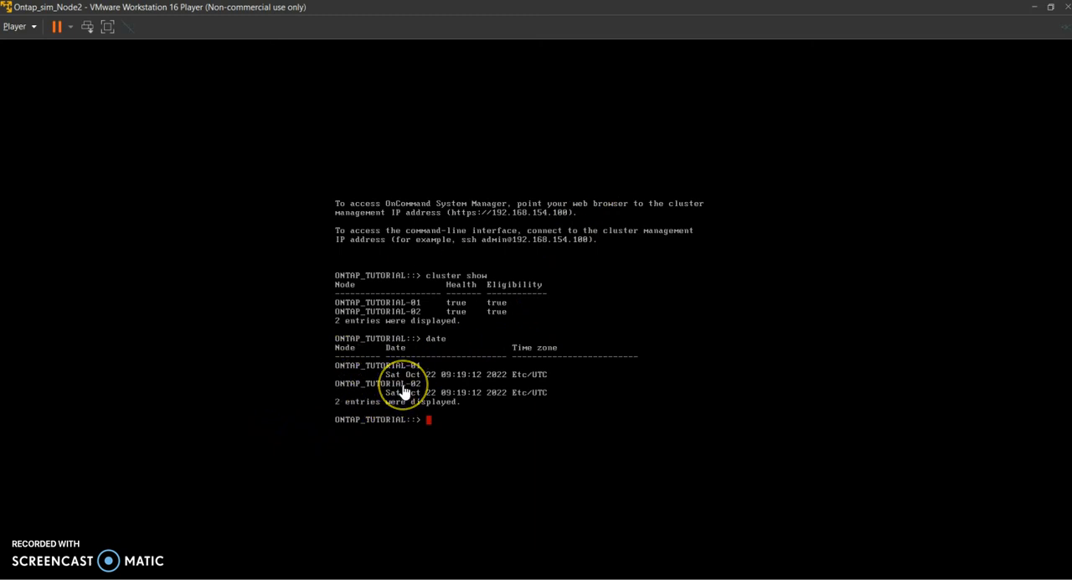
pyautogui.moveTo(386, 410)
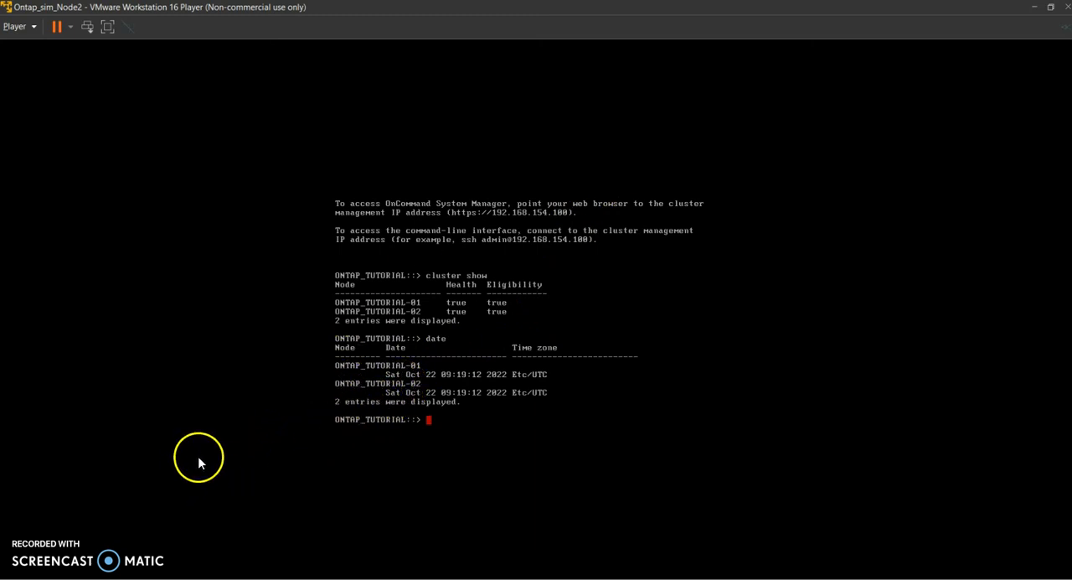
pyautogui.moveTo(293, 399)
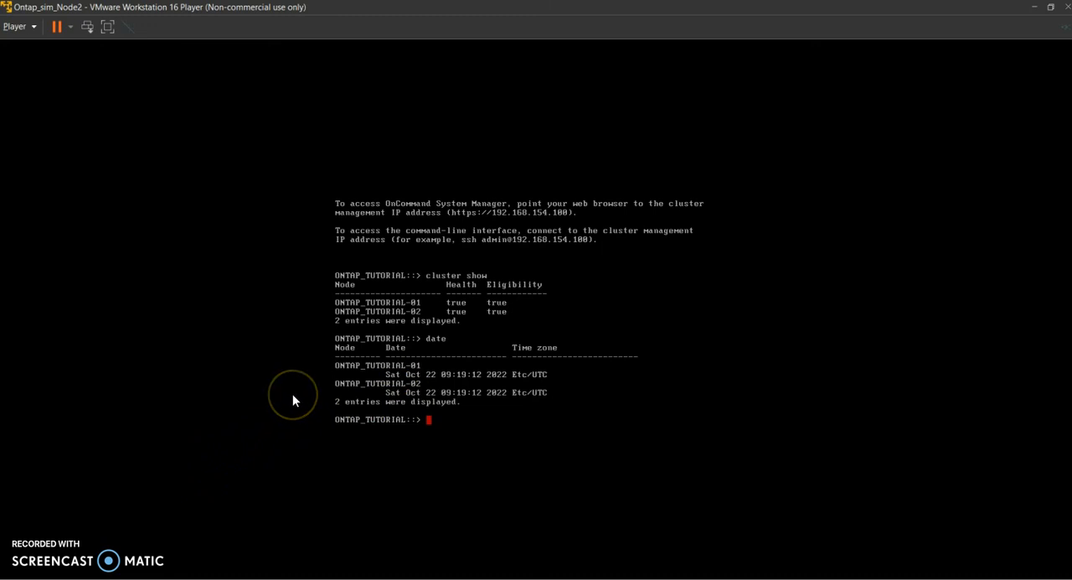
pyautogui.moveTo(288, 411)
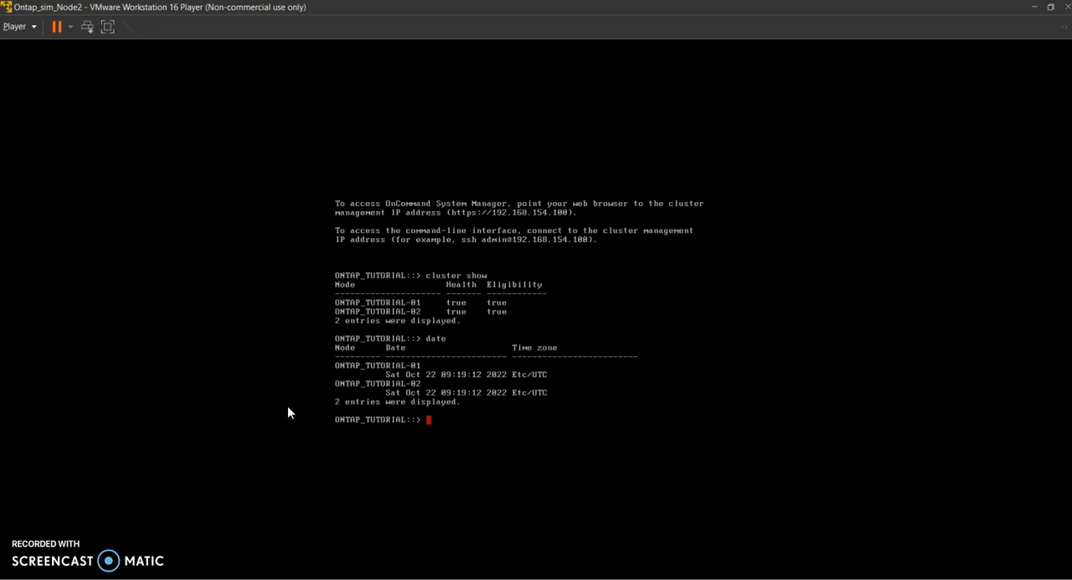
pyautogui.moveTo(67, 539)
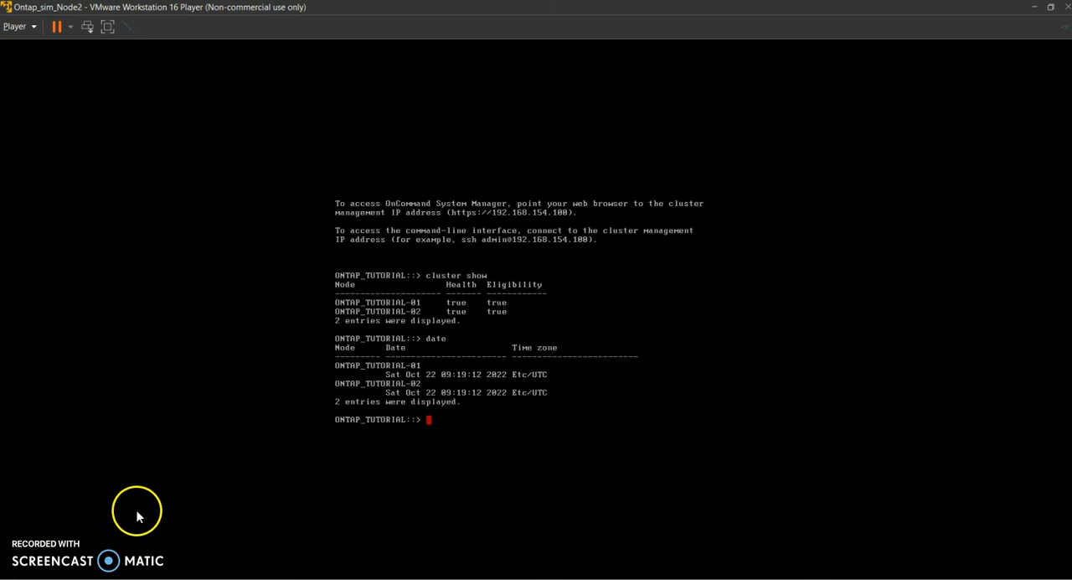
pyautogui.moveTo(184, 457)
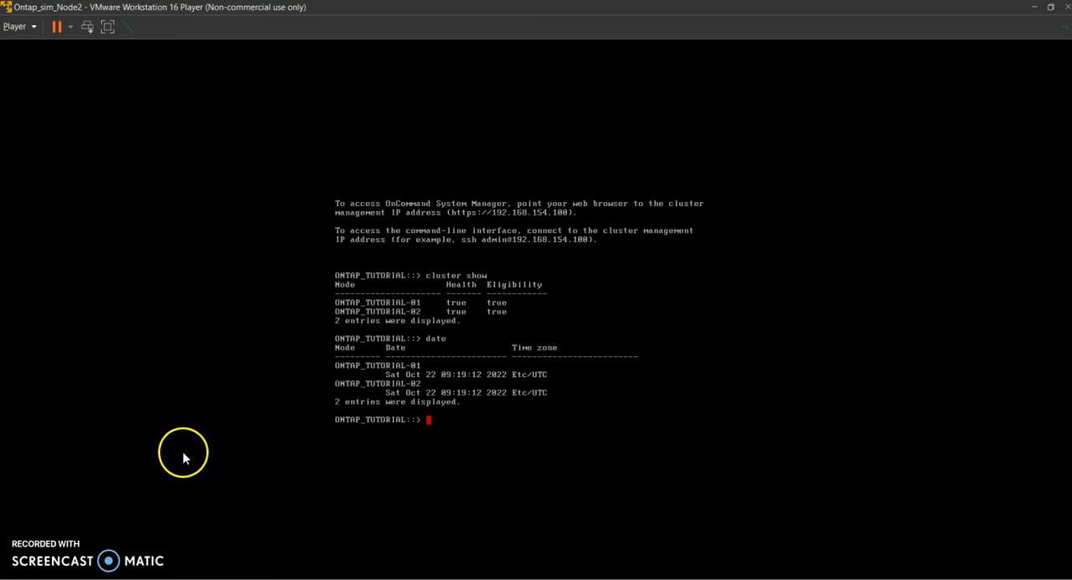
pyautogui.moveTo(262, 379)
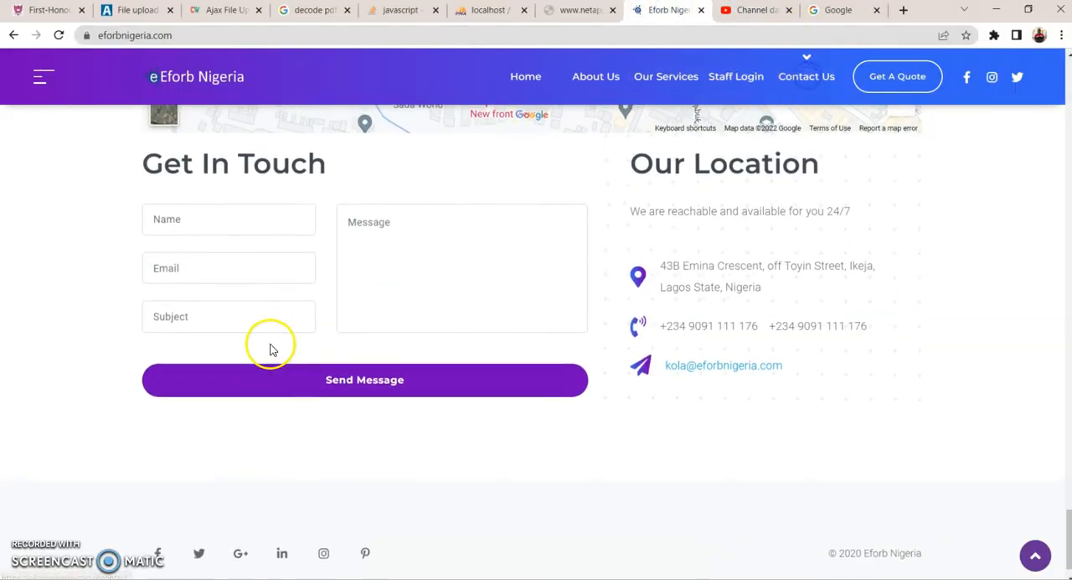
# Select the Name field of the Eforb Nigeria Get In Touch contact form
pyautogui.click(364, 379)
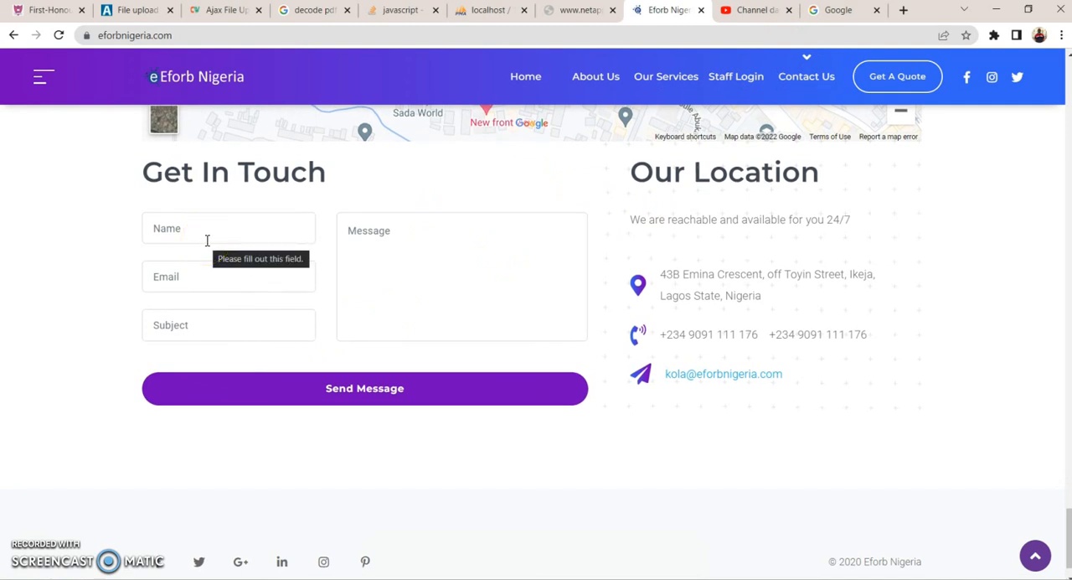
pyautogui.moveTo(113, 479)
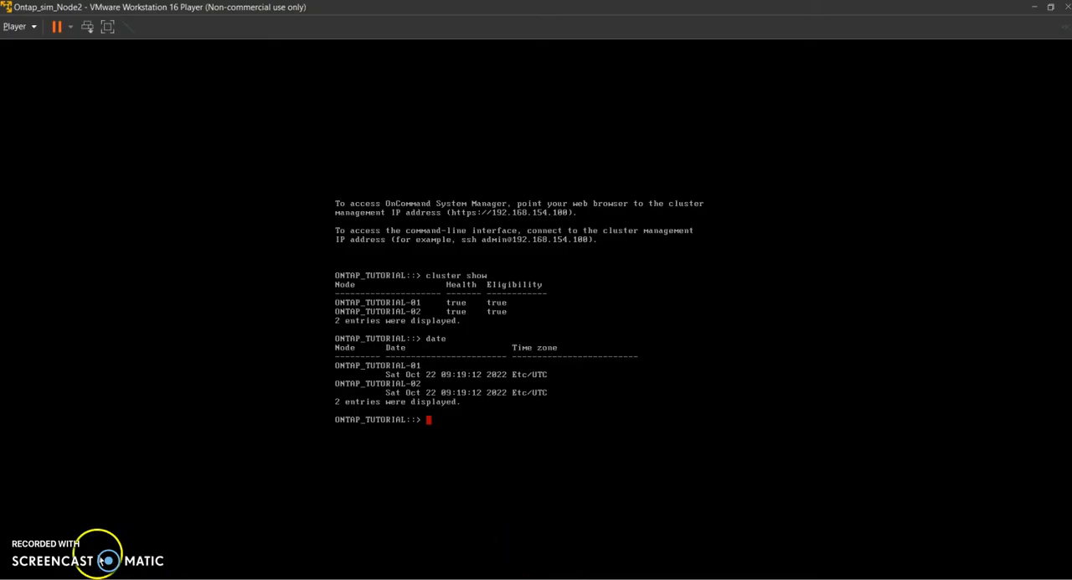
pyautogui.moveTo(99, 560)
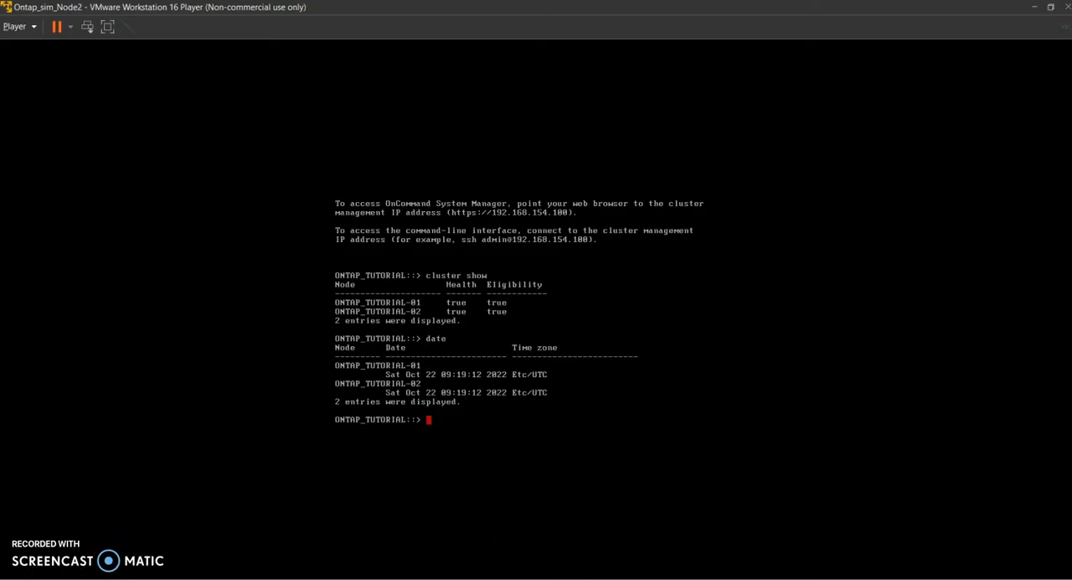